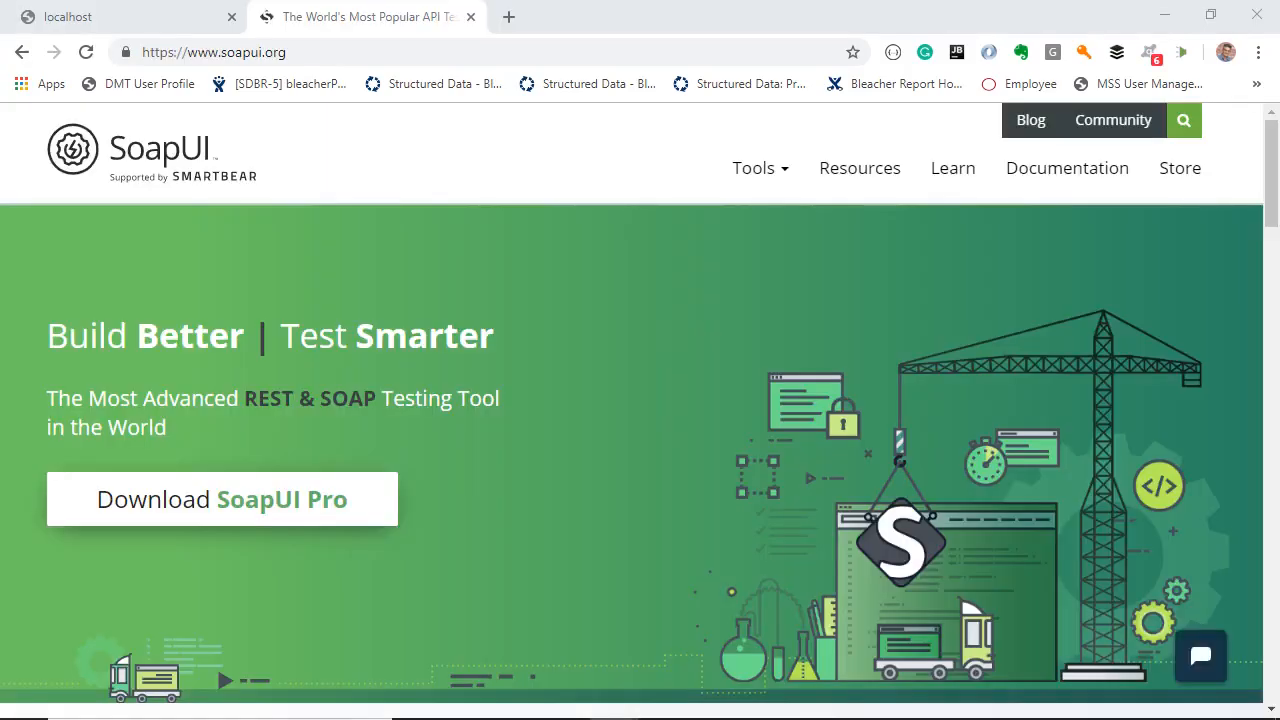
- Scroll the soapui.org homepage down to the Open Source and Professional edition buttons
{"action": "scroll", "scroll_direction": "down", "scroll_amount": 3}
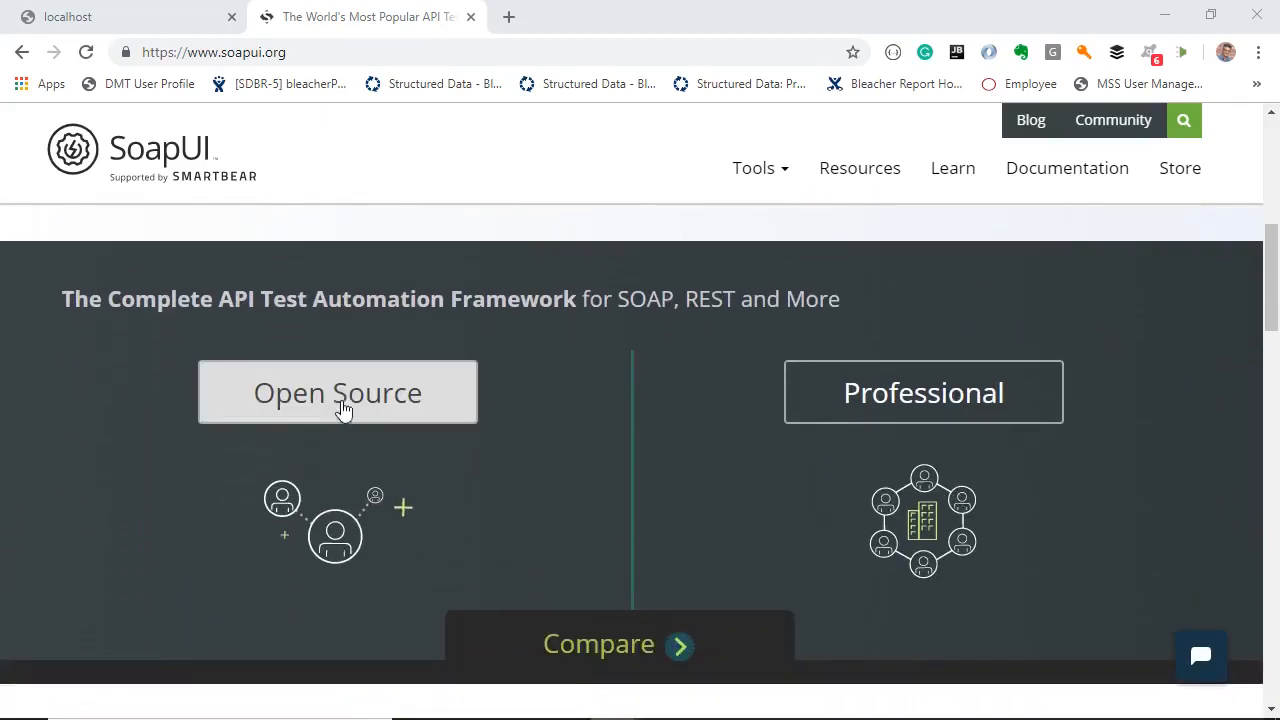
{"action": "mouse_move", "coordinate": [345, 405]}
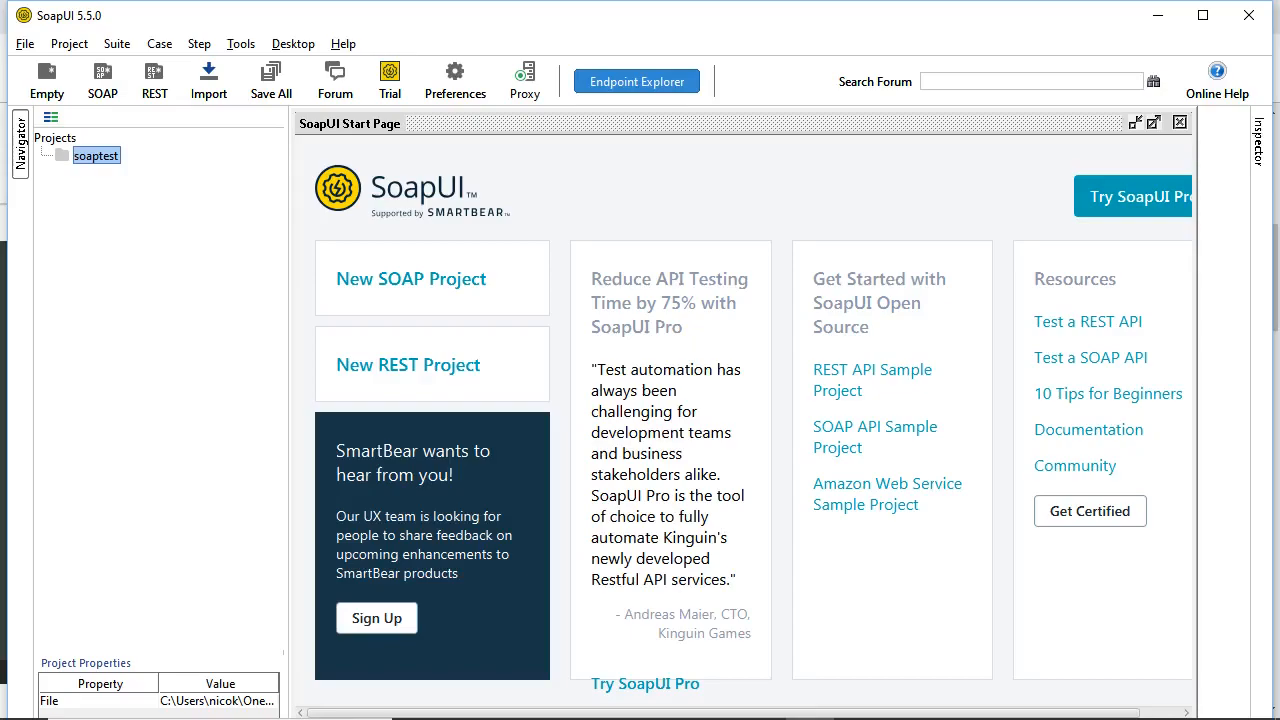
- Start a new SOAP project from the Start Page and name it TestInsurance
{"action": "left_click", "coordinate": [410, 278]}
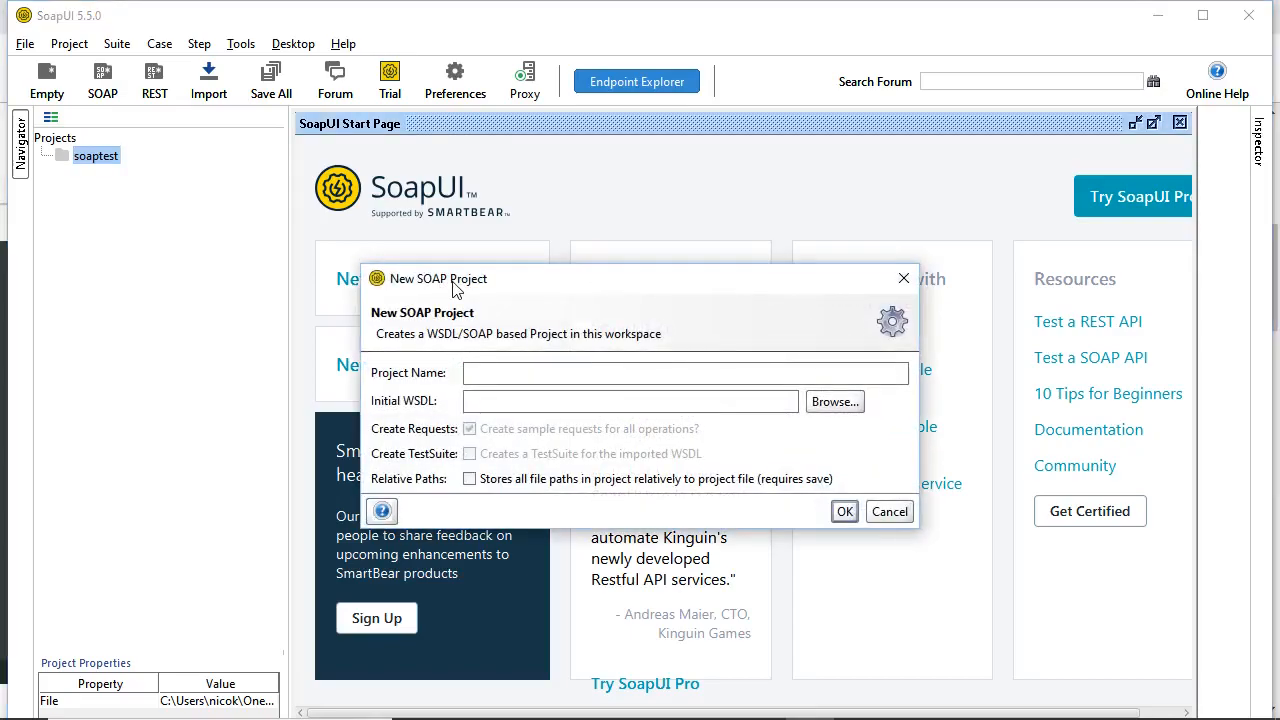
{"action": "type", "text": "TestInsurance"}
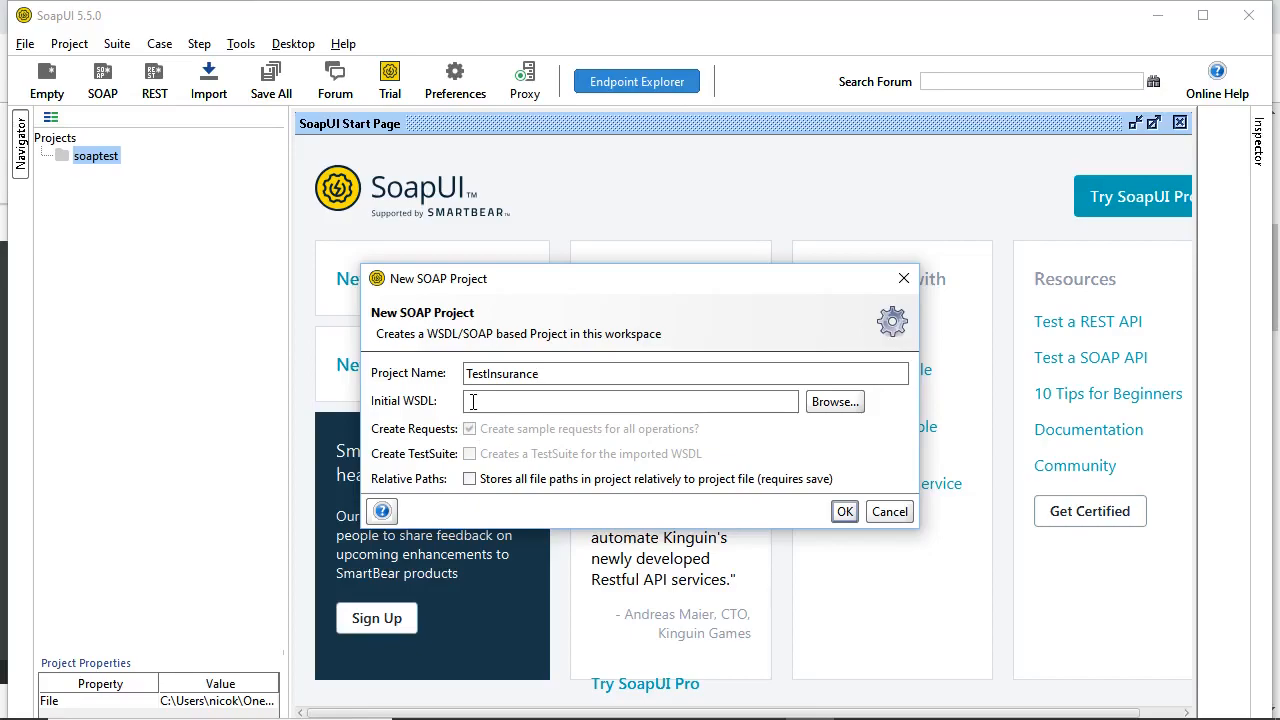
{"action": "mouse_move", "coordinate": [630, 401]}
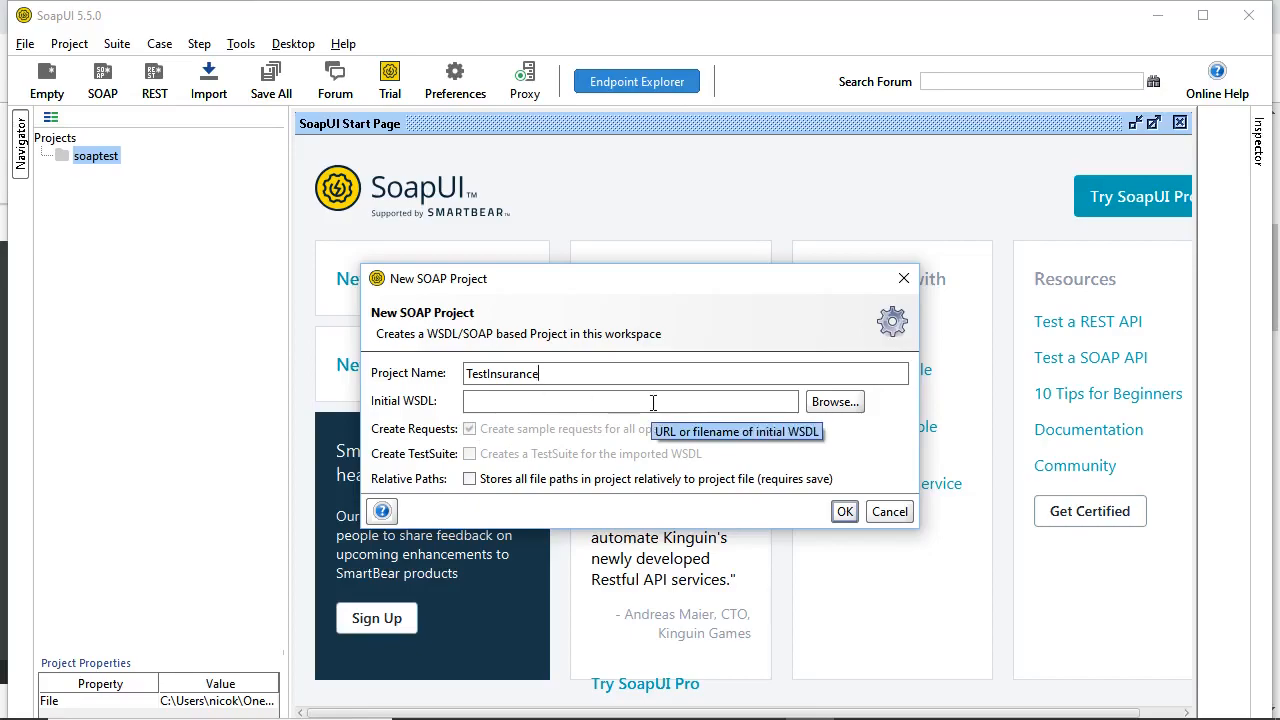
{"action": "mouse_move", "coordinate": [527, 401]}
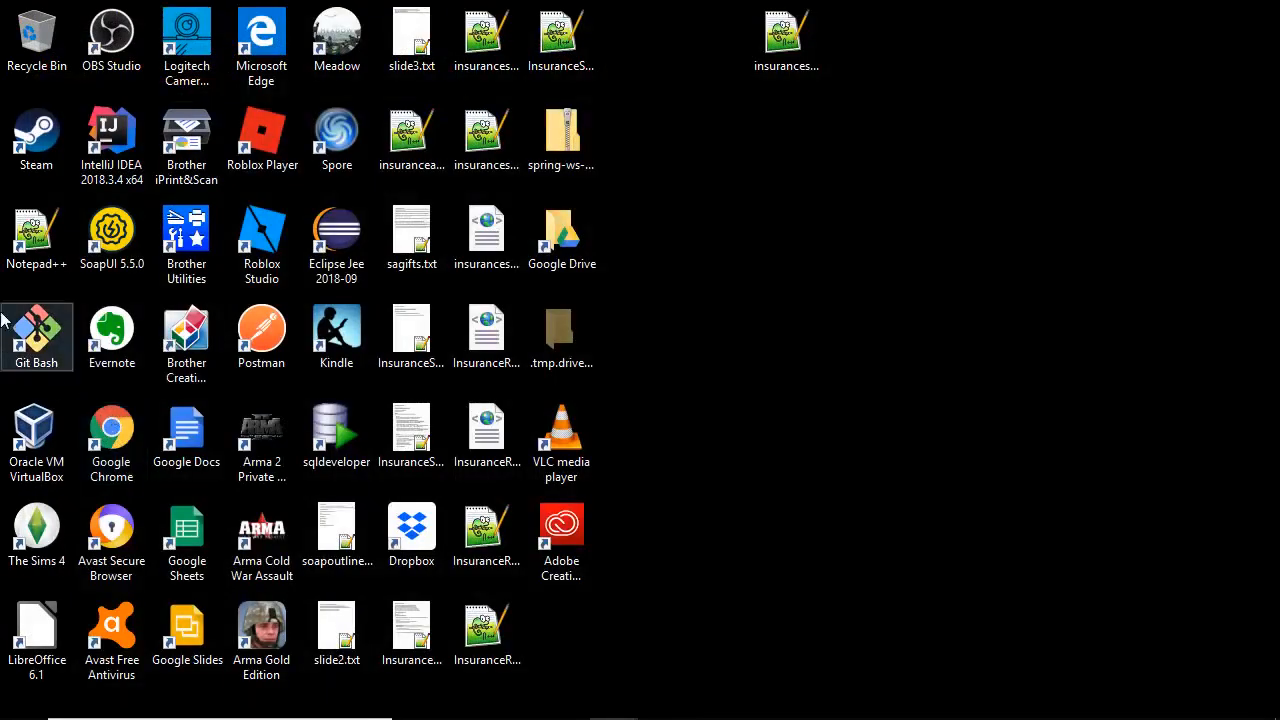
- Launch Notepad++ and paste the WSDL into the blank document
{"action": "left_click", "coordinate": [37, 237]}
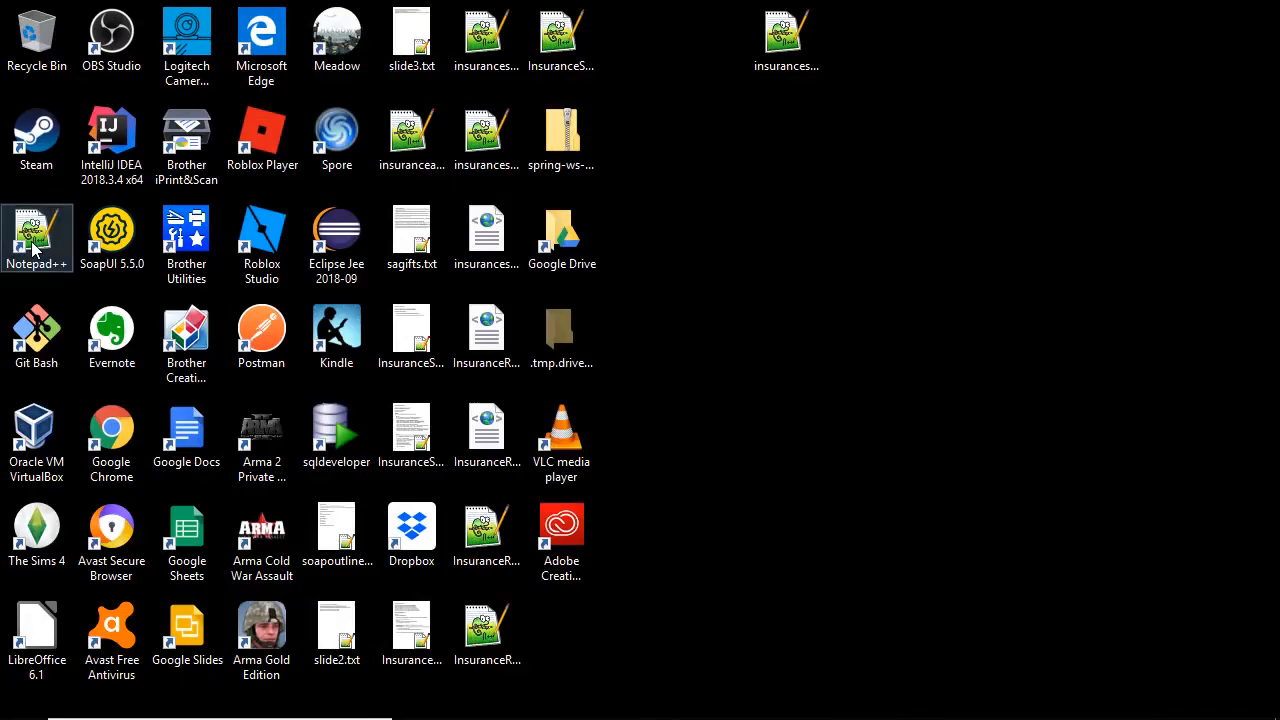
{"action": "double_click", "coordinate": [37, 237]}
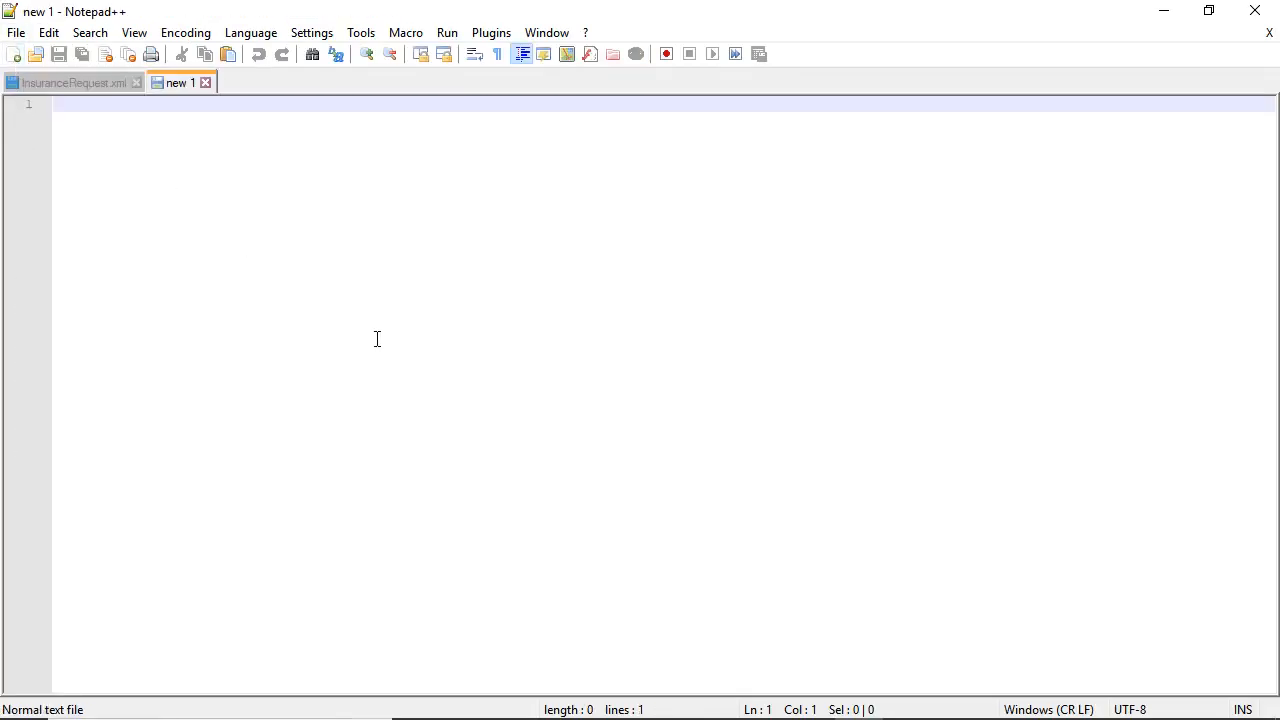
{"action": "mouse_move", "coordinate": [159, 166]}
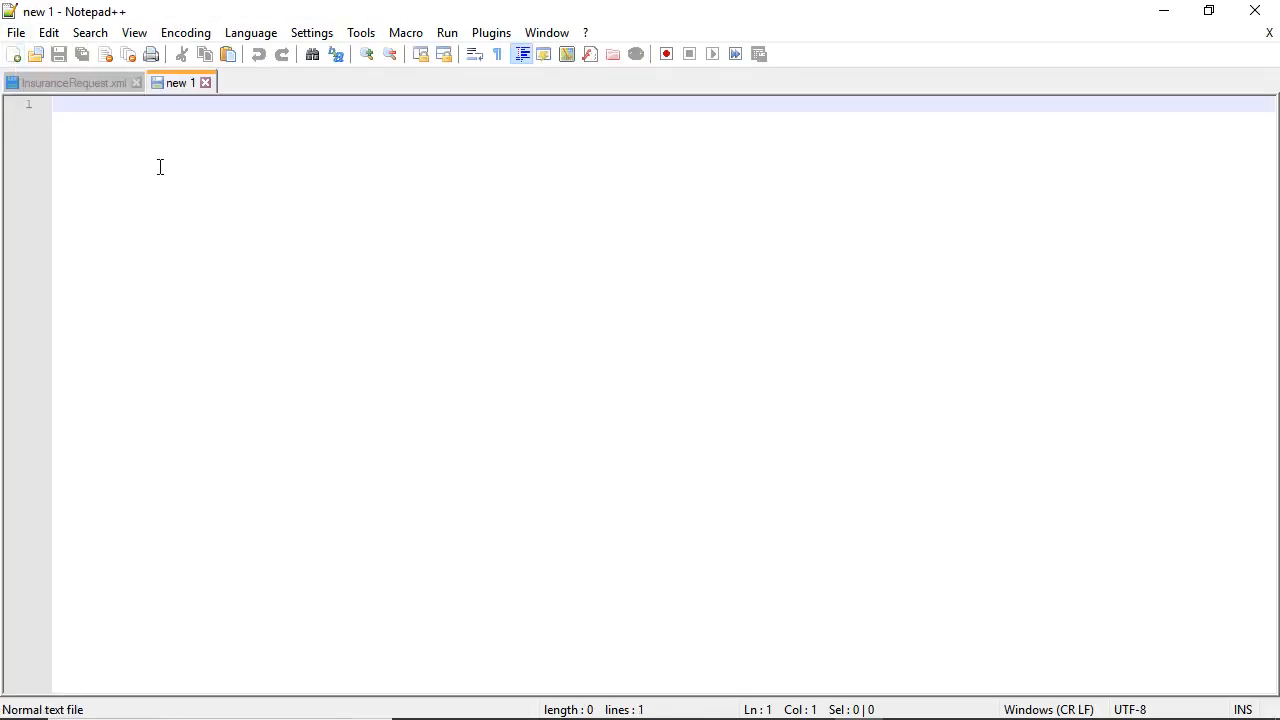
{"action": "left_click", "coordinate": [16, 32]}
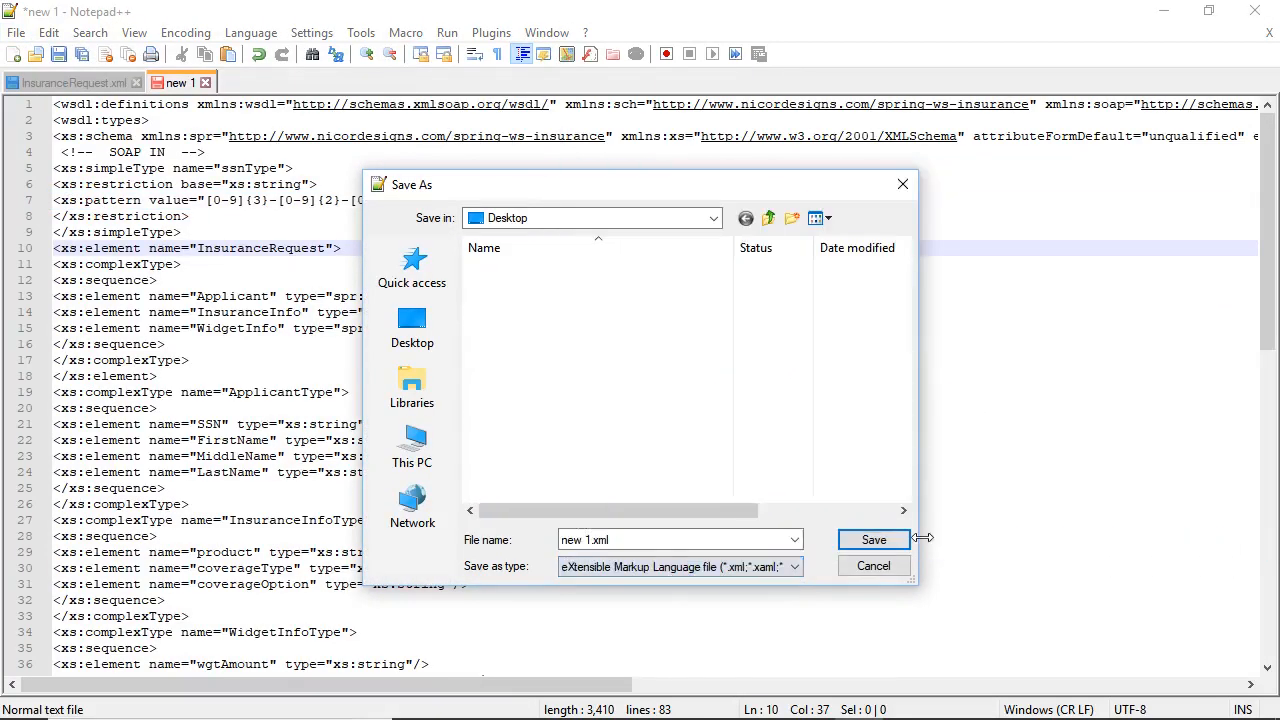
- Save the document to the Desktop as insuranceservice.wsdl
{"action": "type", "text": "in"}
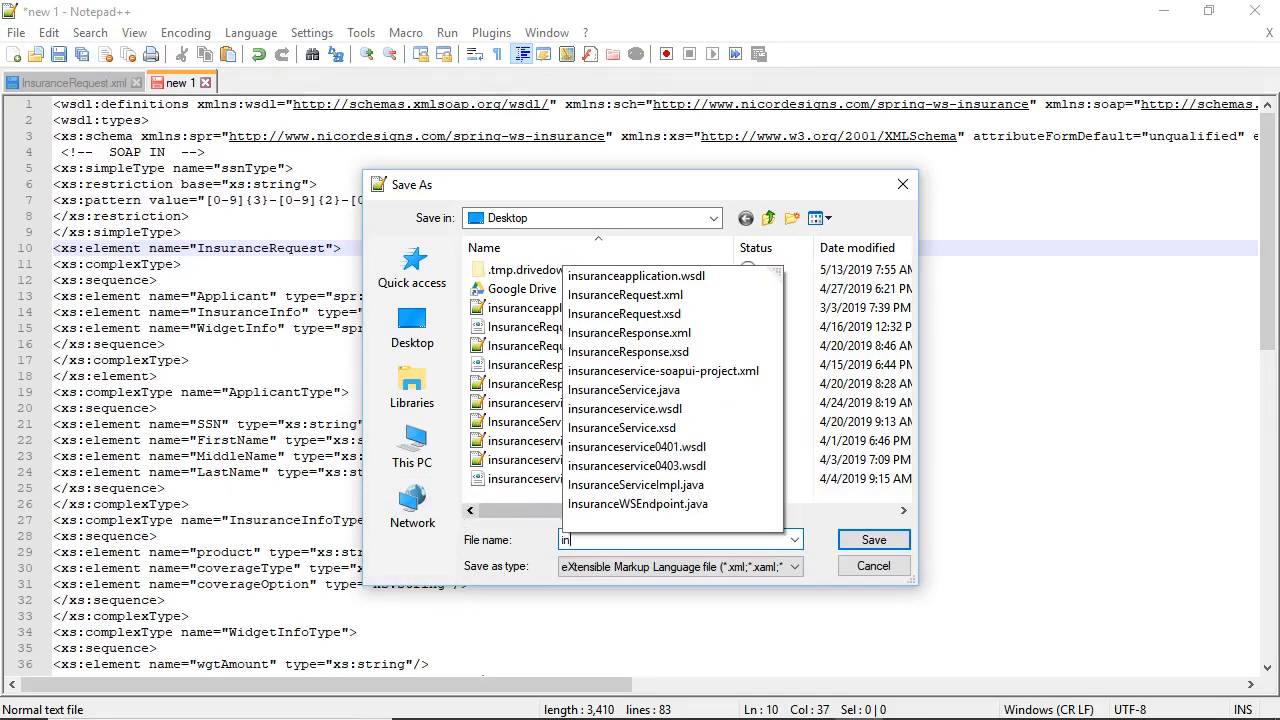
{"action": "type", "text": "insuranceservice"}
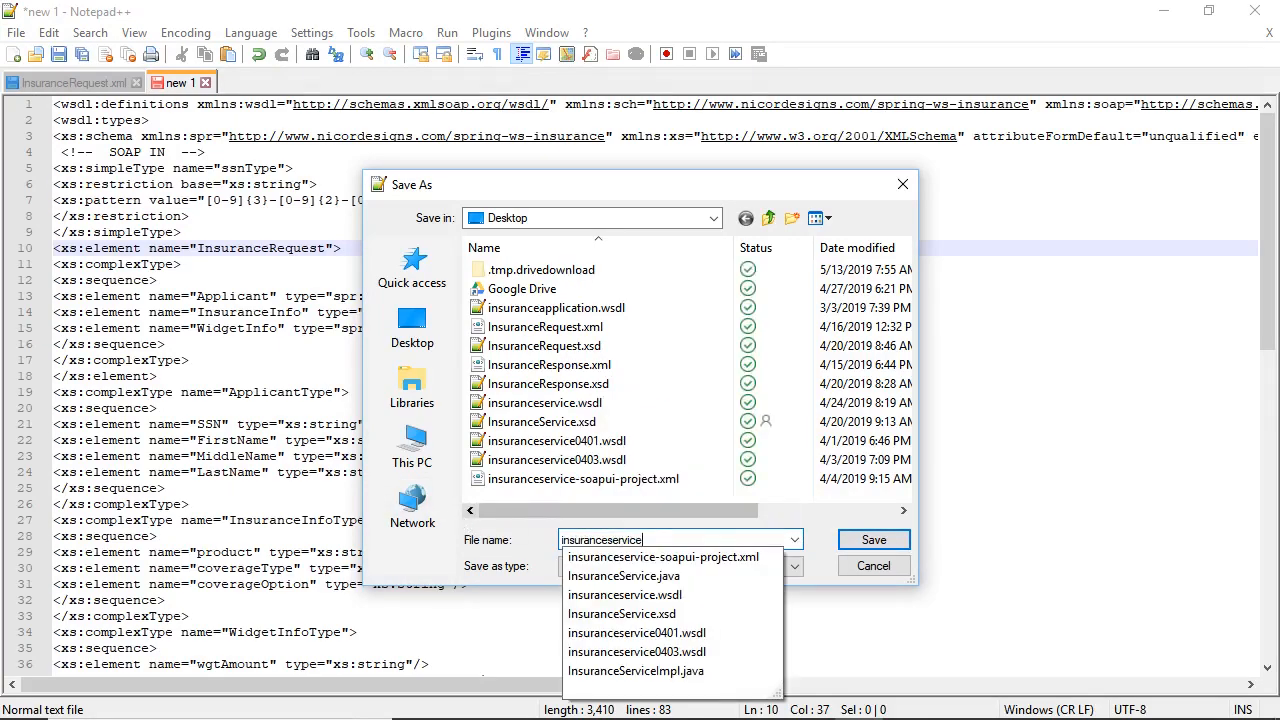
{"action": "left_click", "coordinate": [625, 595]}
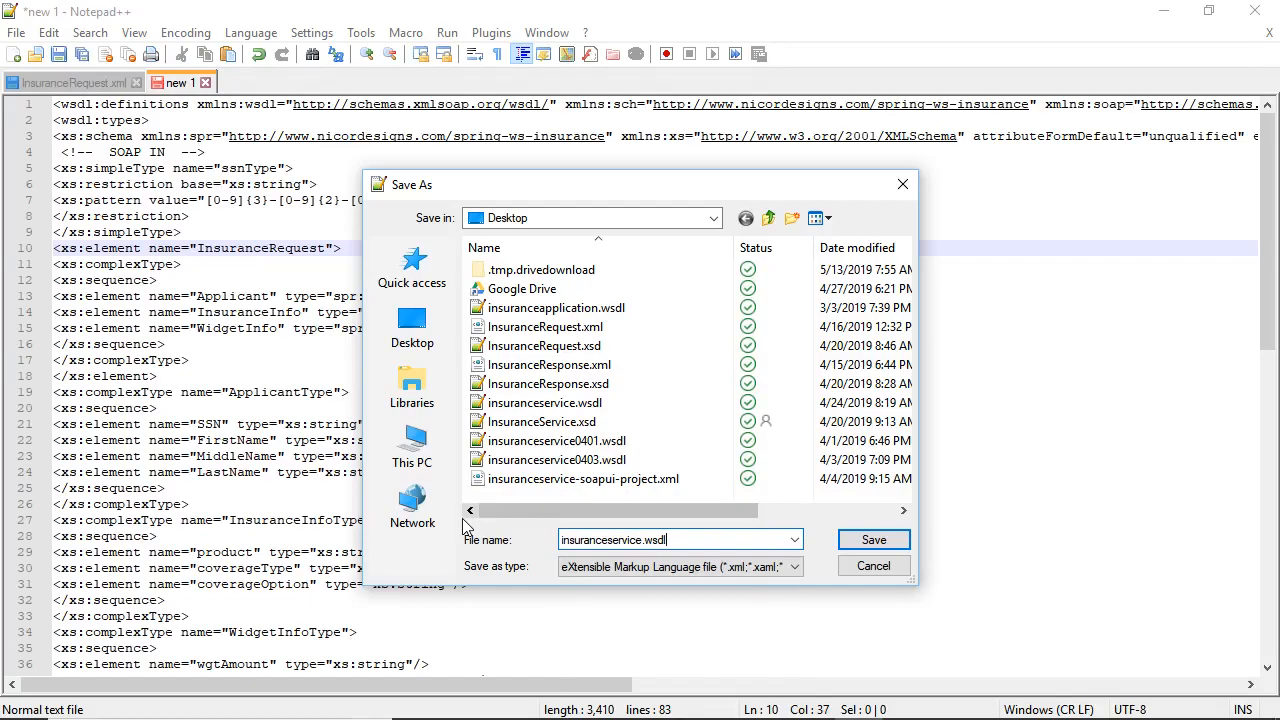
{"action": "left_click", "coordinate": [873, 539]}
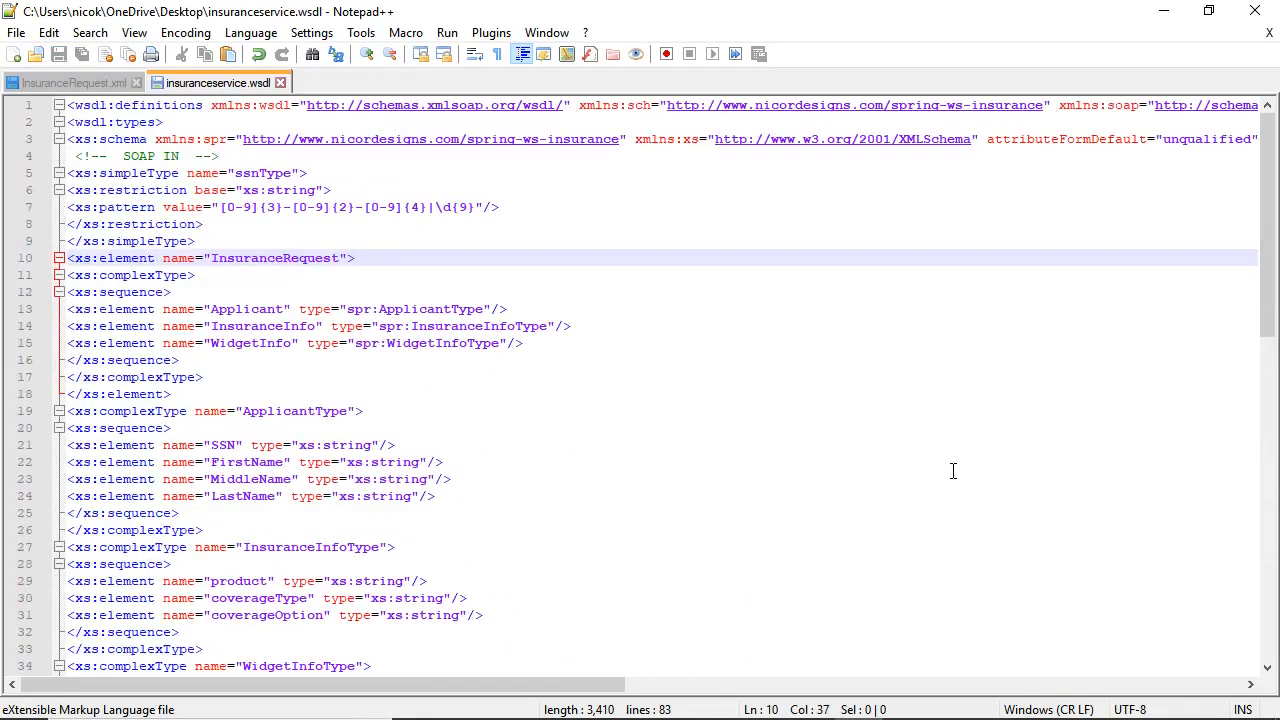
{"action": "scroll", "scroll_direction": "down", "scroll_amount": 3}
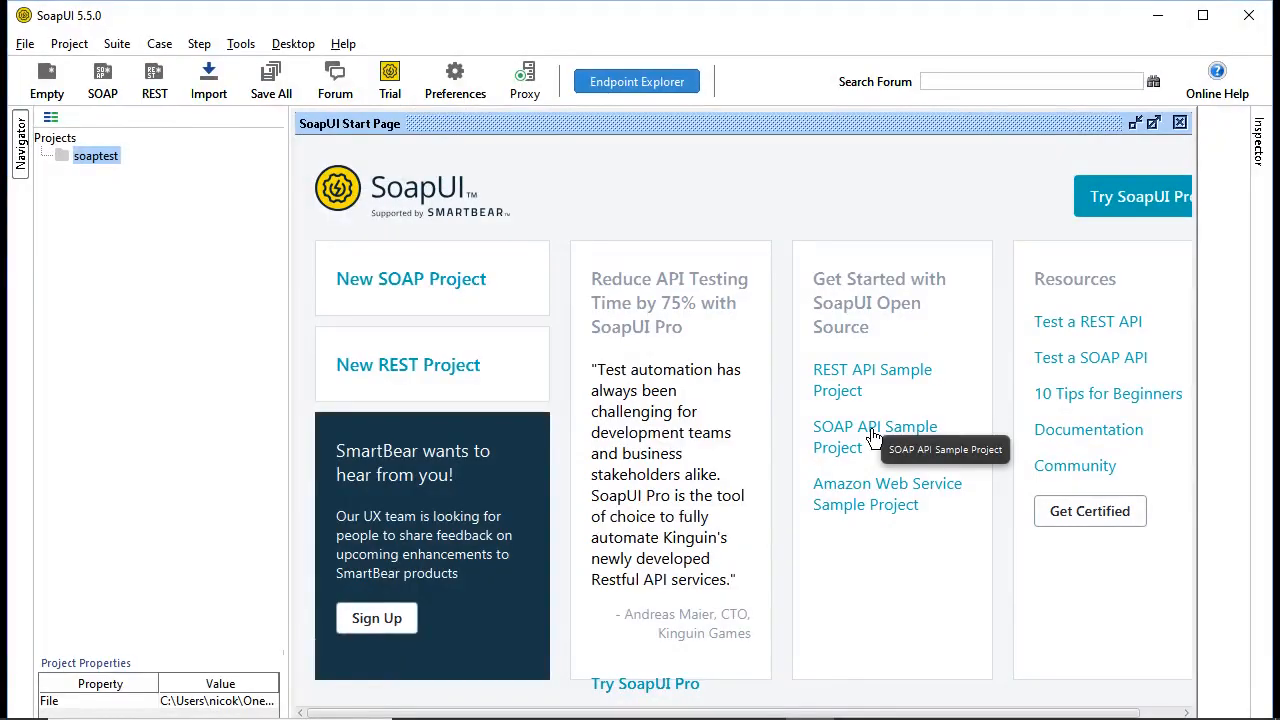
- Create a new SOAP project using insuranceservice.wsdl from the Desktop as the initial WSDL
{"action": "left_click", "coordinate": [410, 278]}
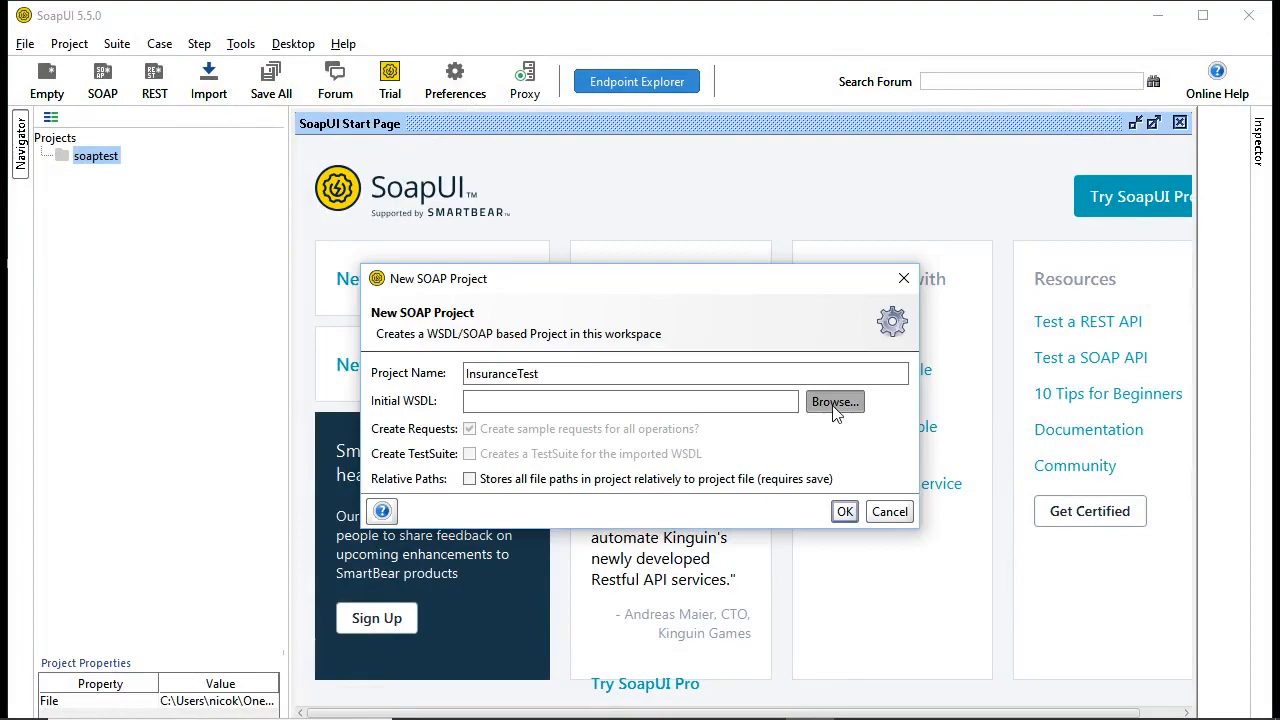
{"action": "left_click", "coordinate": [834, 401]}
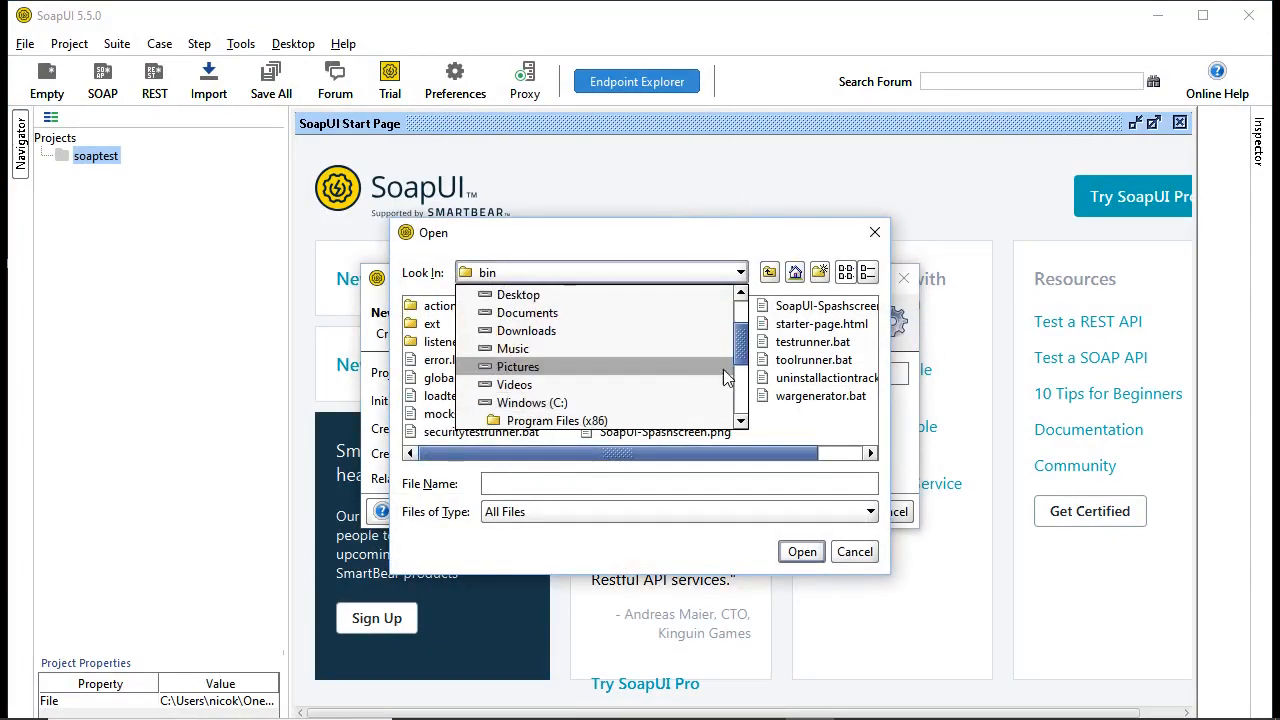
{"action": "left_click", "coordinate": [869, 272]}
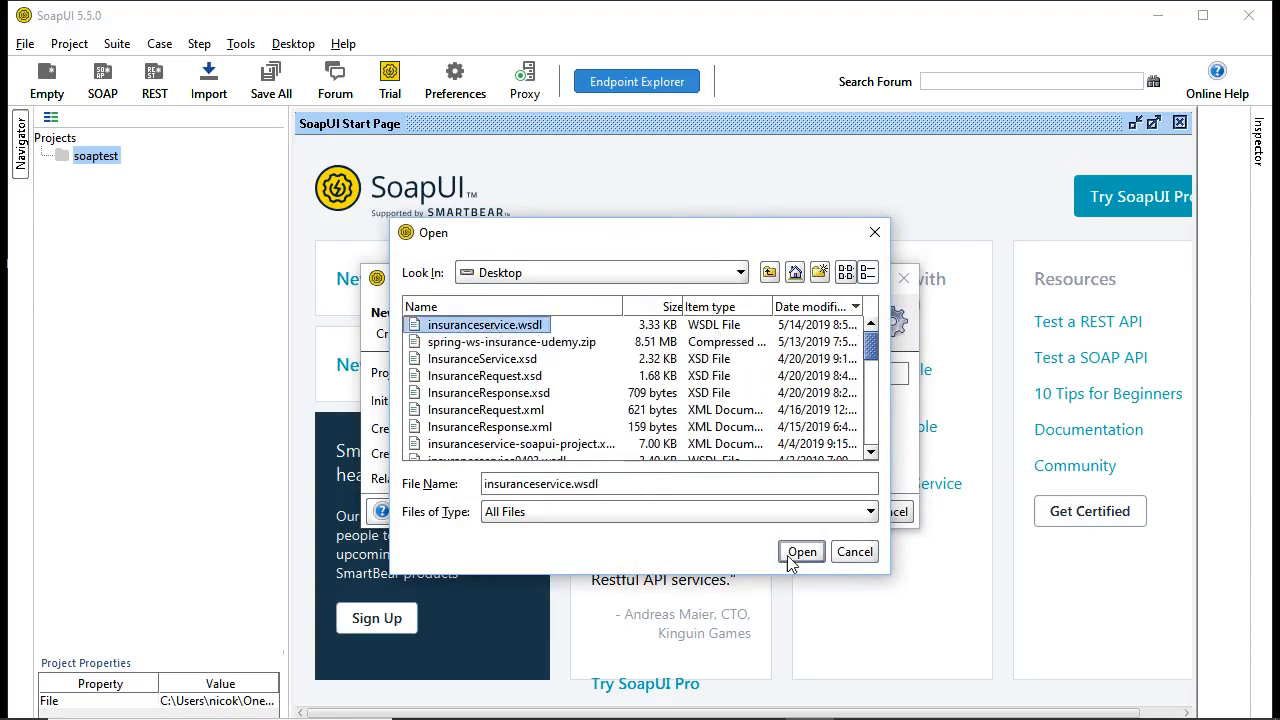
{"action": "left_click", "coordinate": [801, 551]}
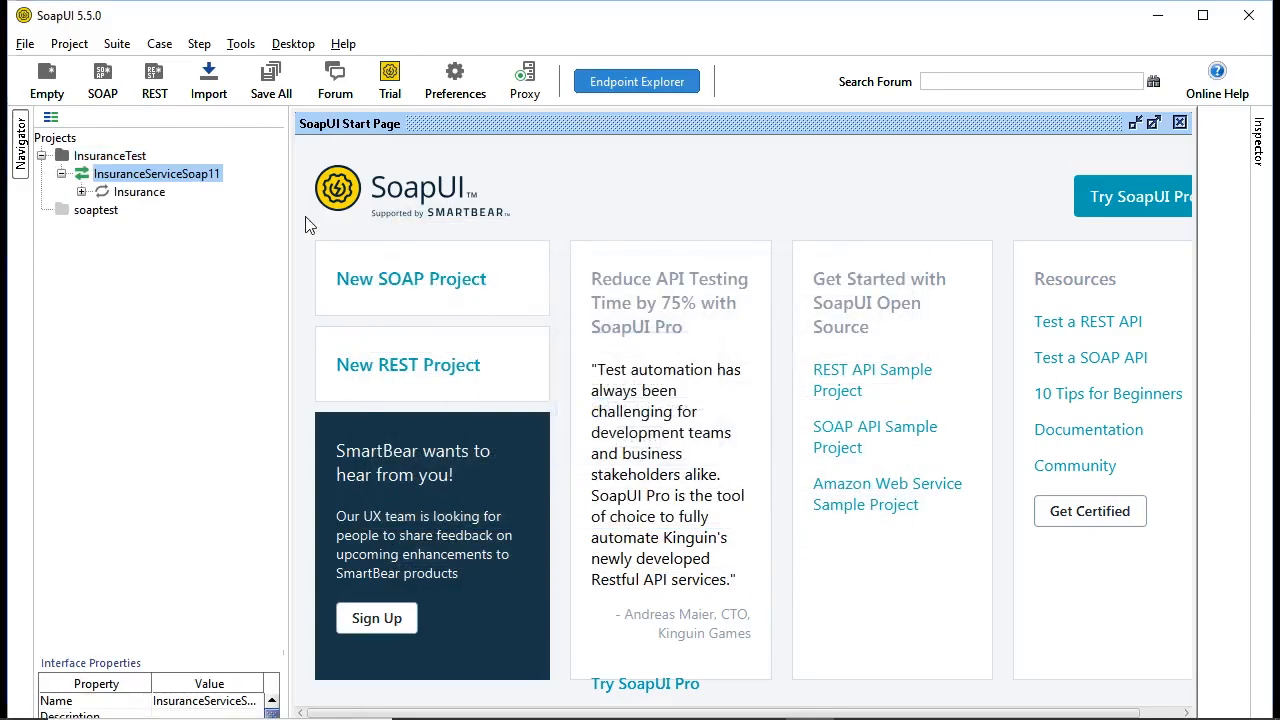
- Open the InsuranceServiceSoap11 interface, view Service Endpoints, then its WSDL Content
{"action": "double_click", "coordinate": [157, 173]}
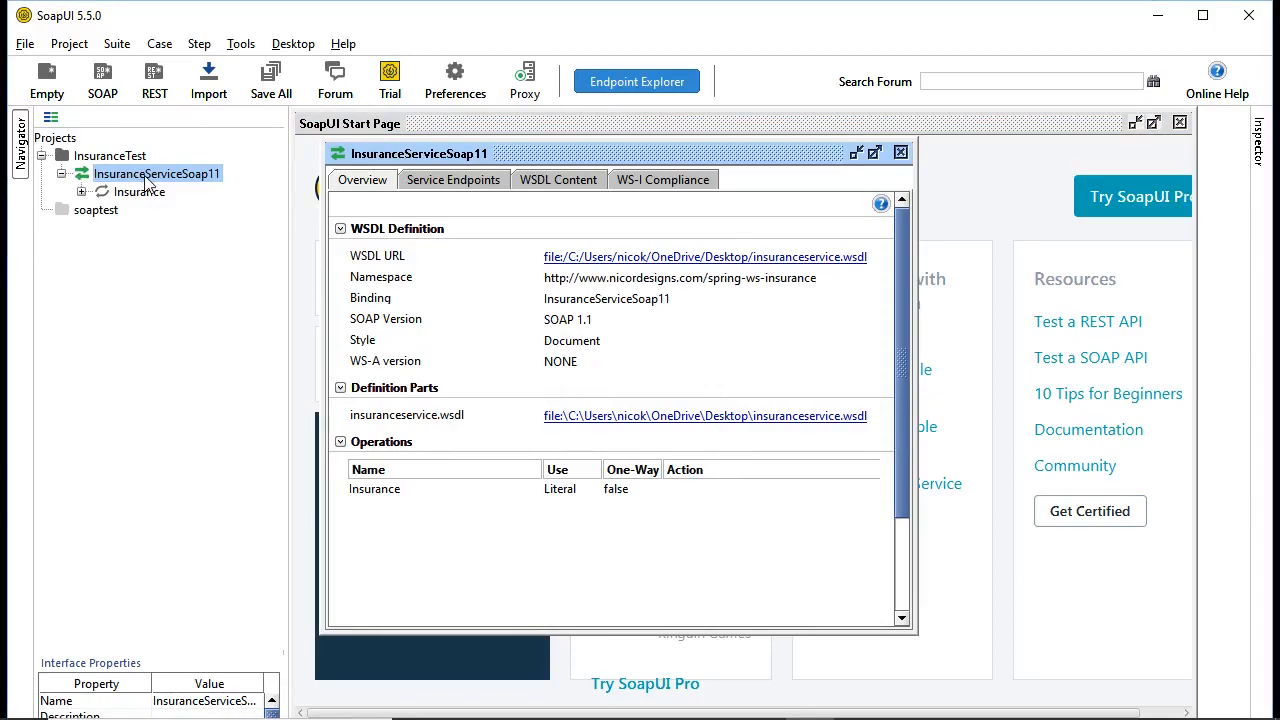
{"action": "left_click", "coordinate": [453, 179]}
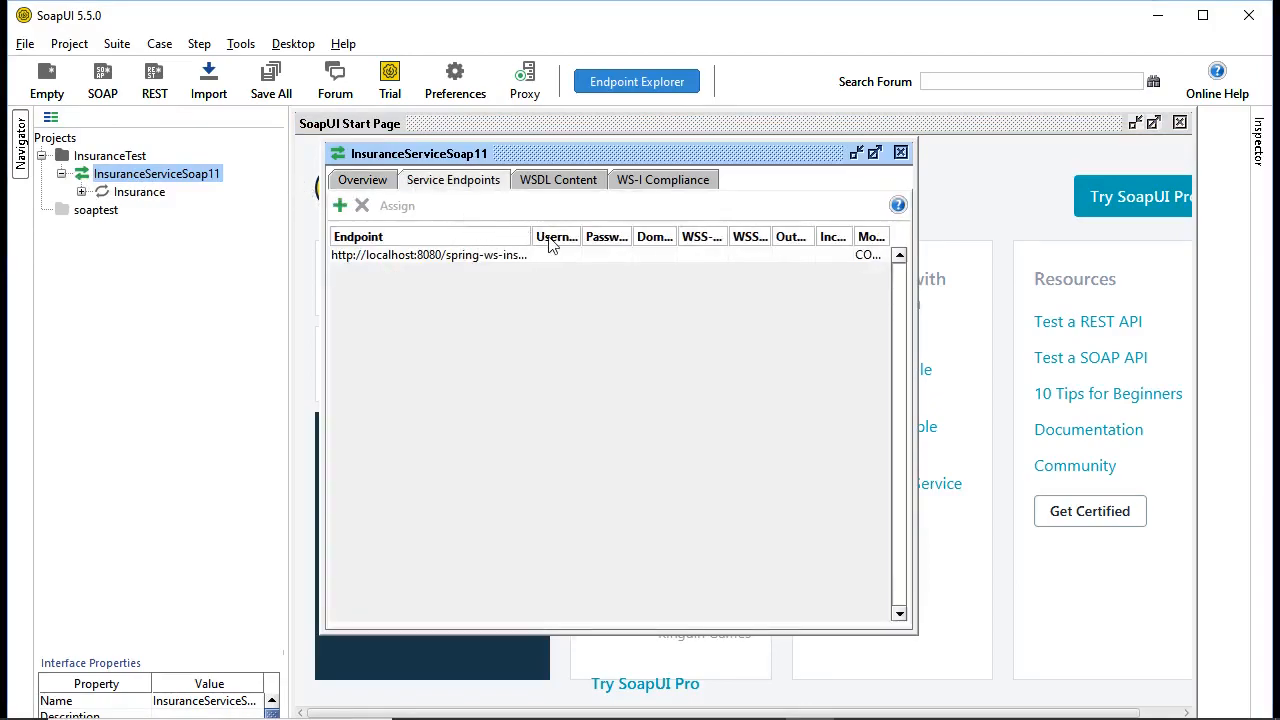
{"action": "left_click", "coordinate": [558, 179]}
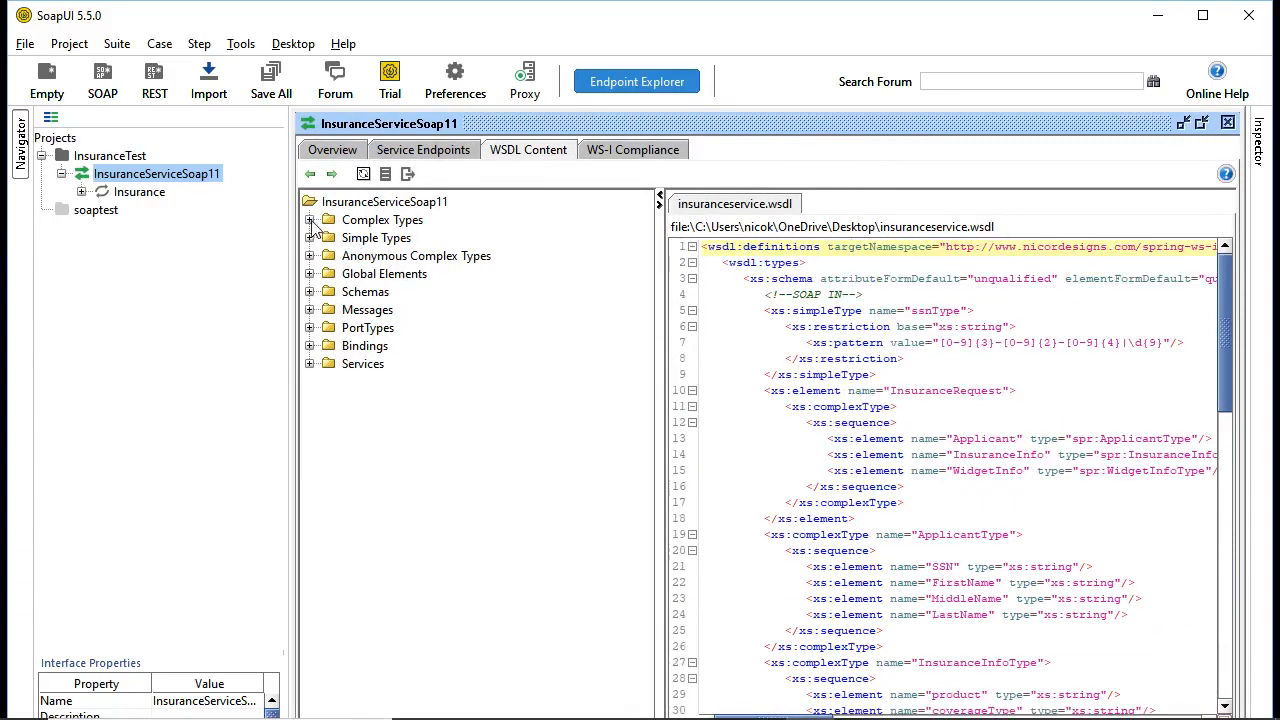
- Expand the Complex Types group in the interface's WSDL content
{"action": "left_click", "coordinate": [310, 219]}
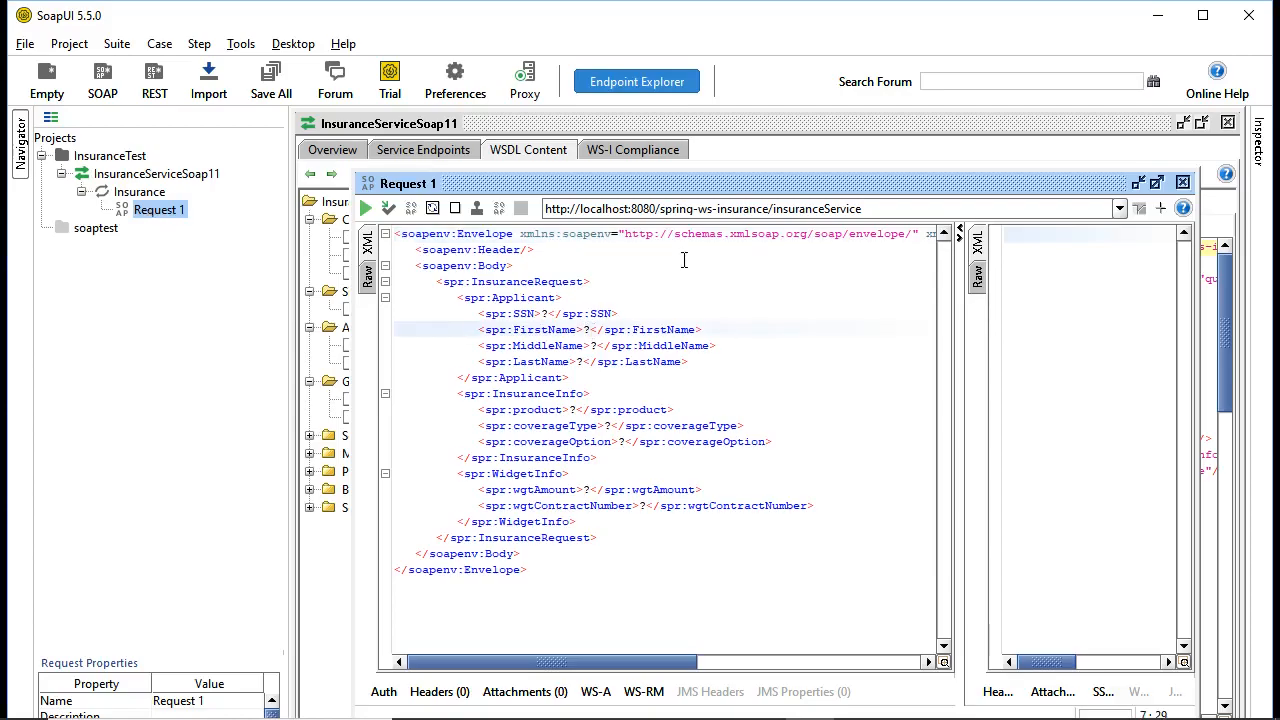
- Fill Request 1: SSN 123-, Samantha Sting Bee, Widget, Full Cost, Gold Life, 560.00, contract 1234
{"action": "type", "text": "1"}
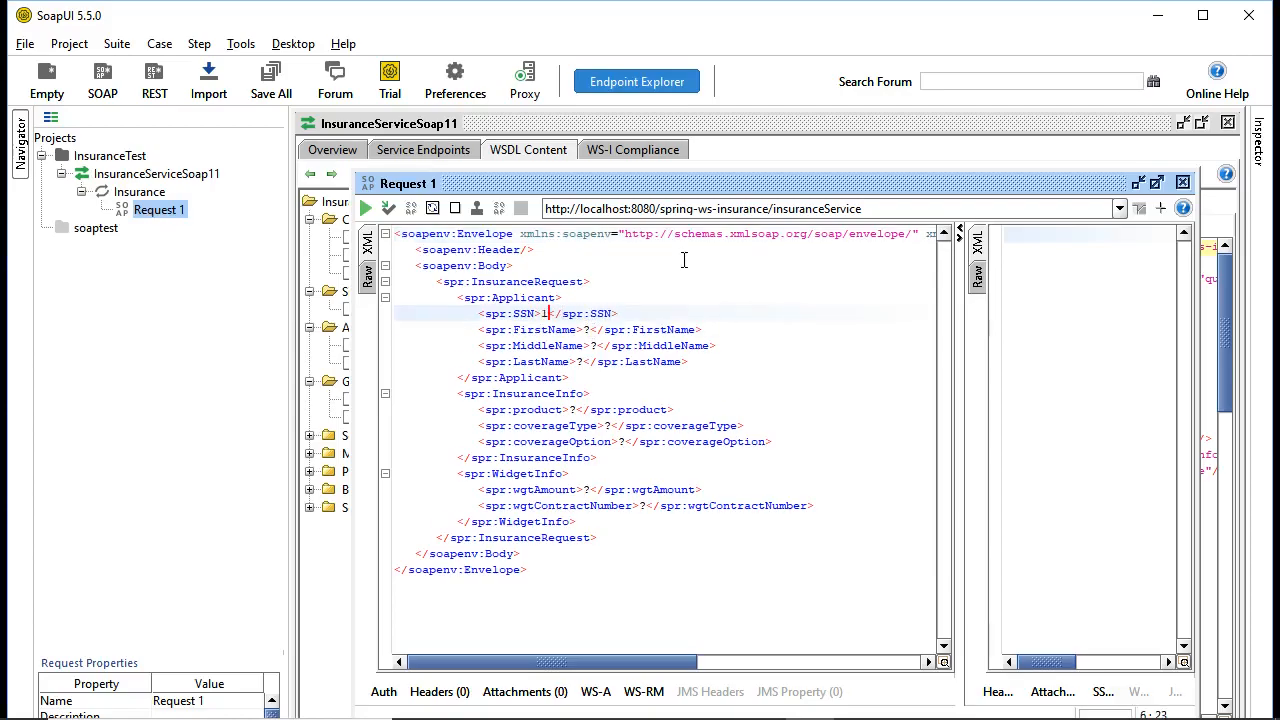
{"action": "type", "text": "23-34-5678"}
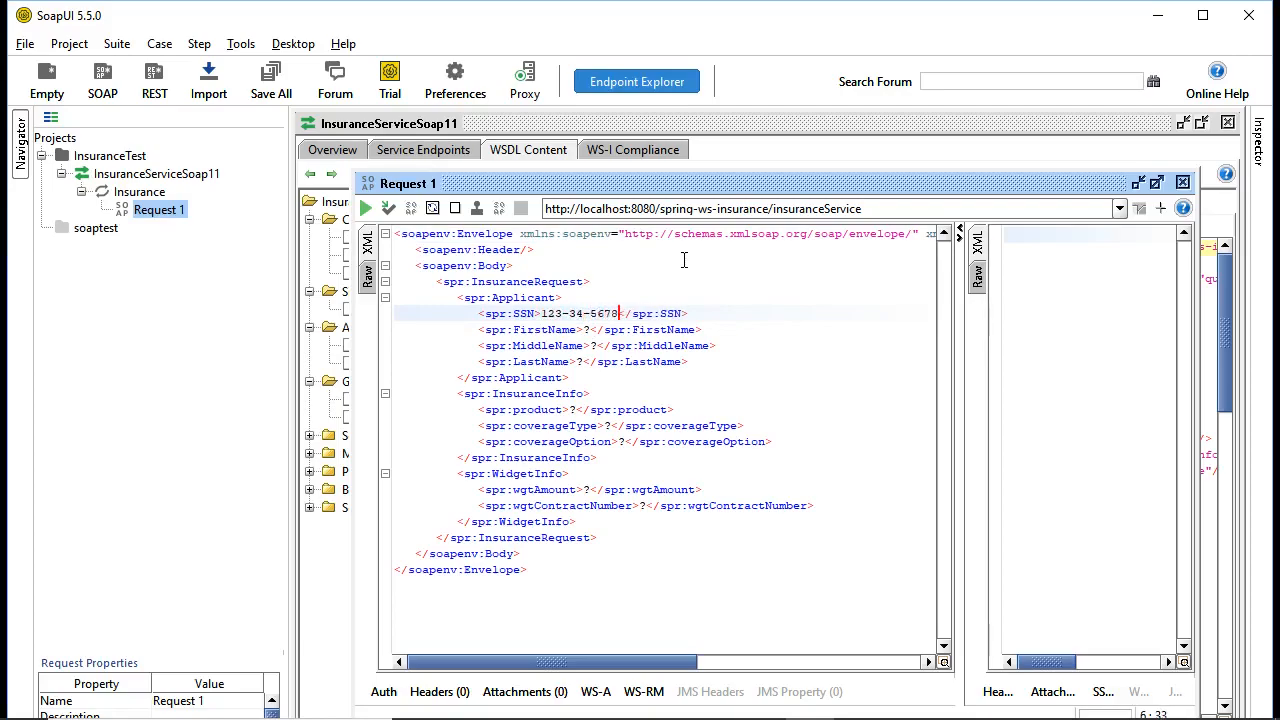
{"action": "type", "text": "Samantha"}
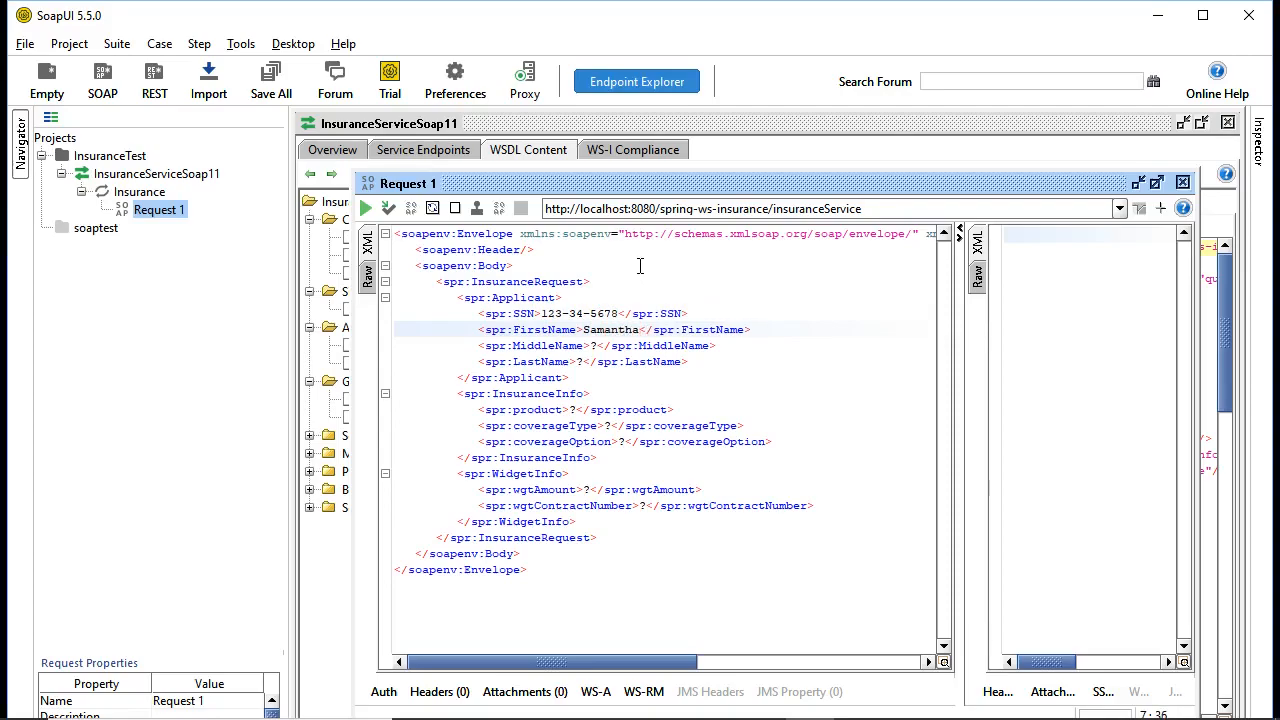
{"action": "type", "text": "Sting"}
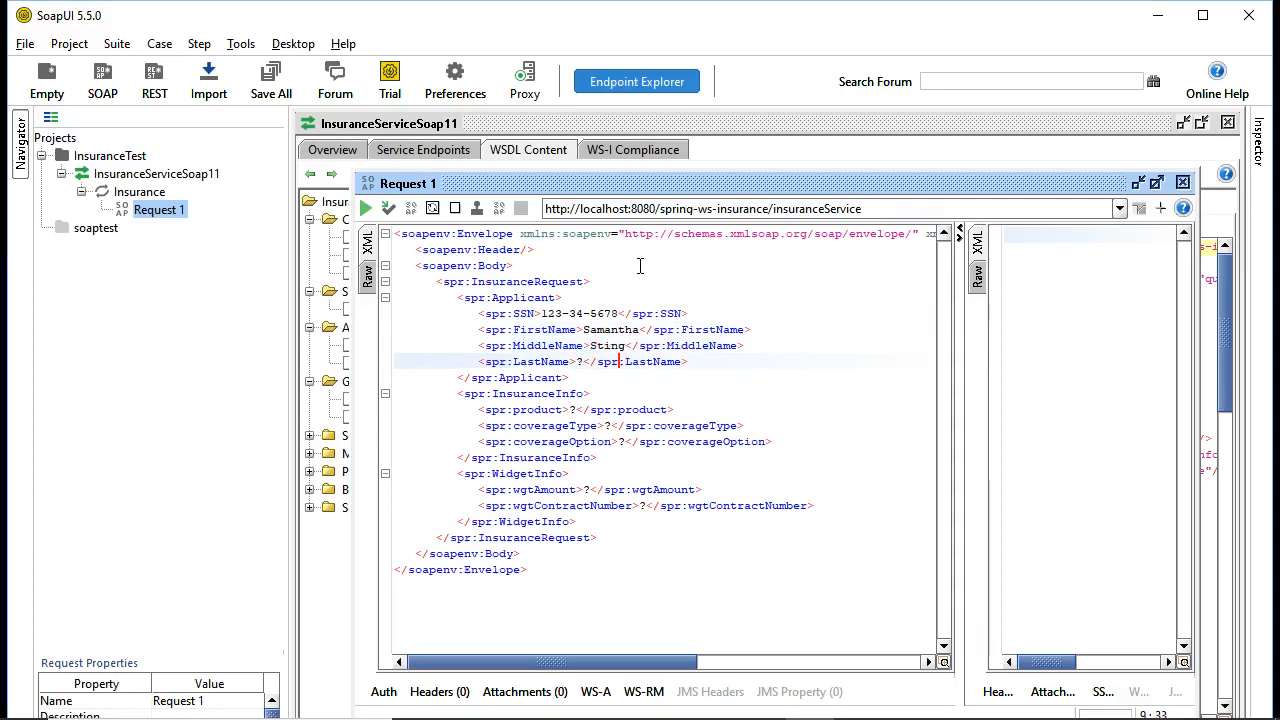
{"action": "type", "text": "Bee"}
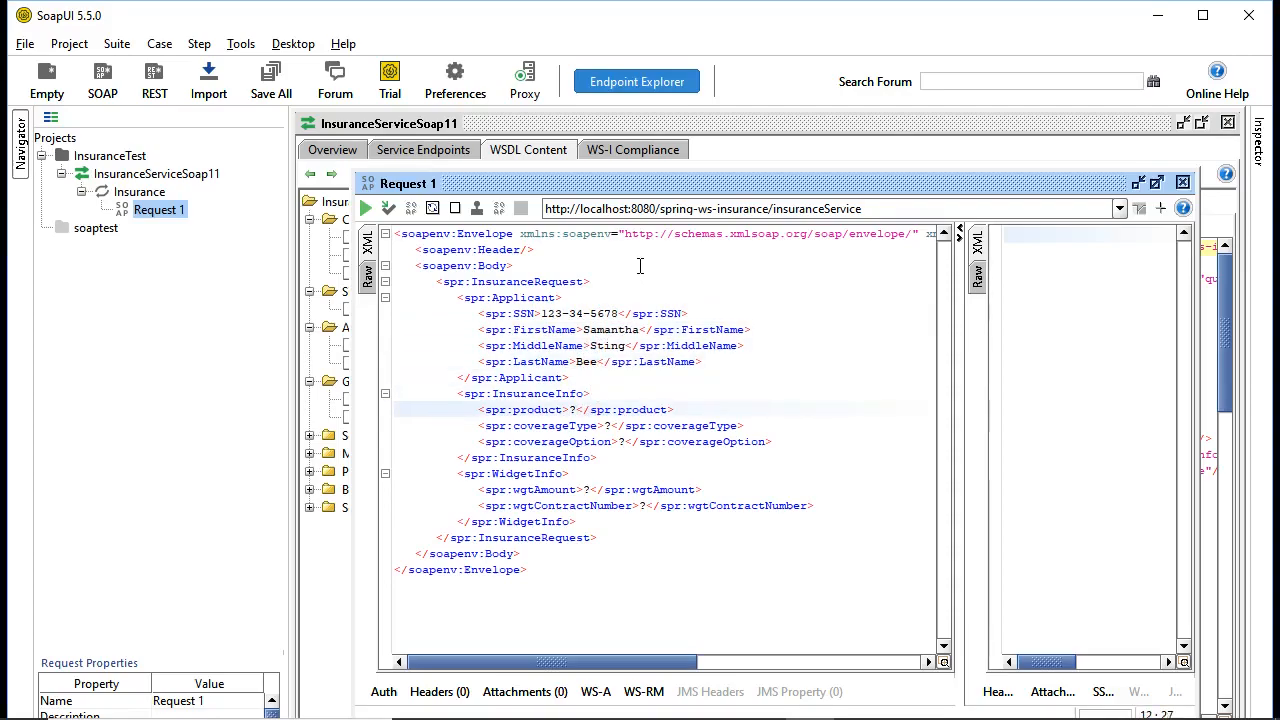
{"action": "type", "text": "Widget Protector"}
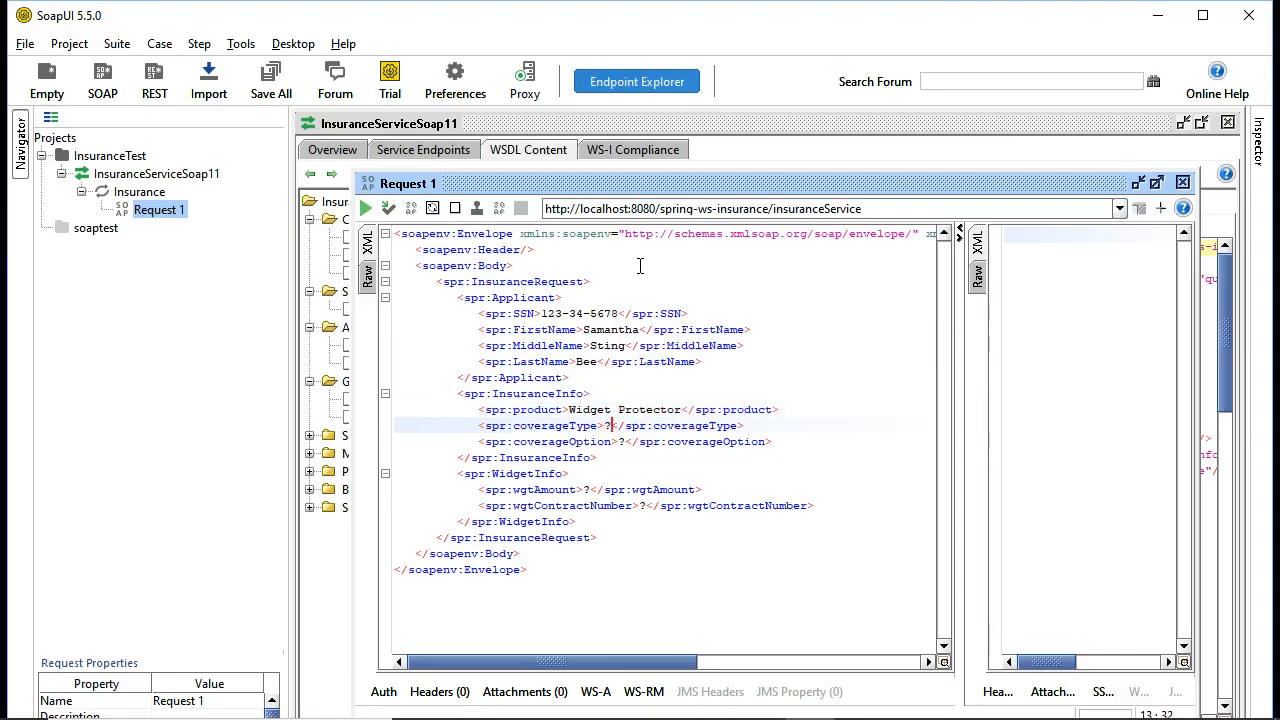
{"action": "type", "text": "F"}
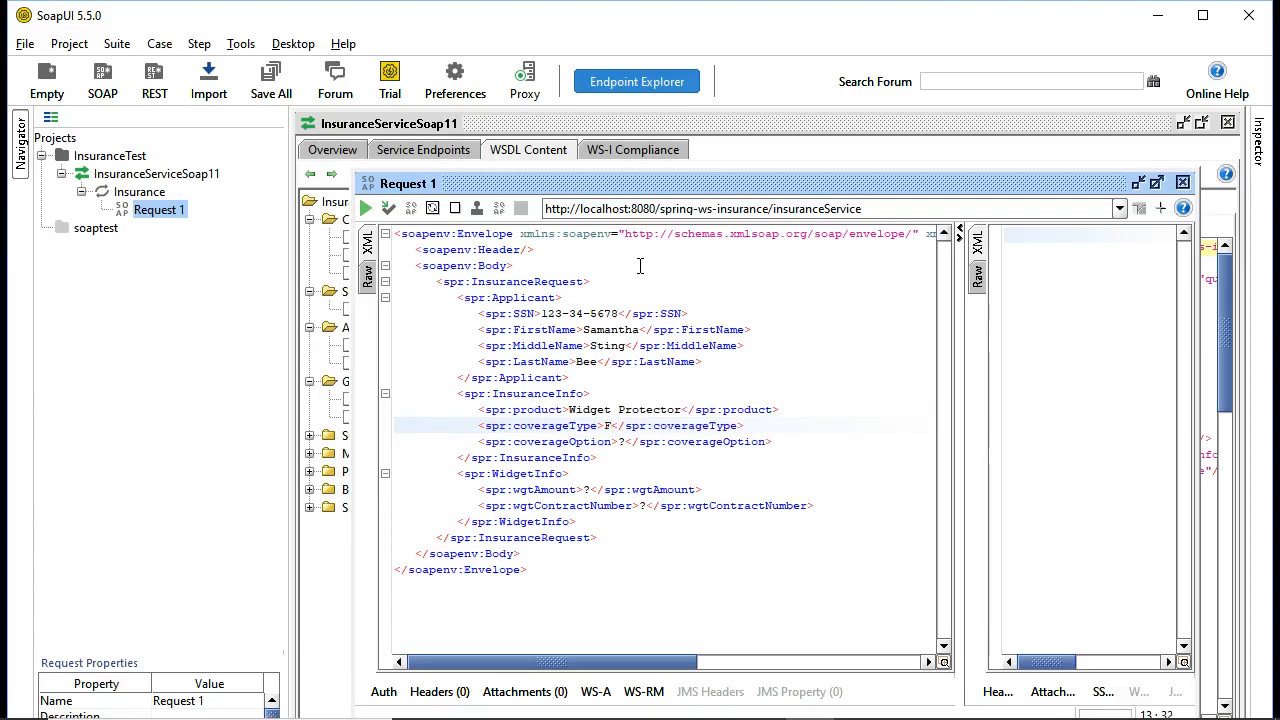
{"action": "type", "text": "ull Cost"}
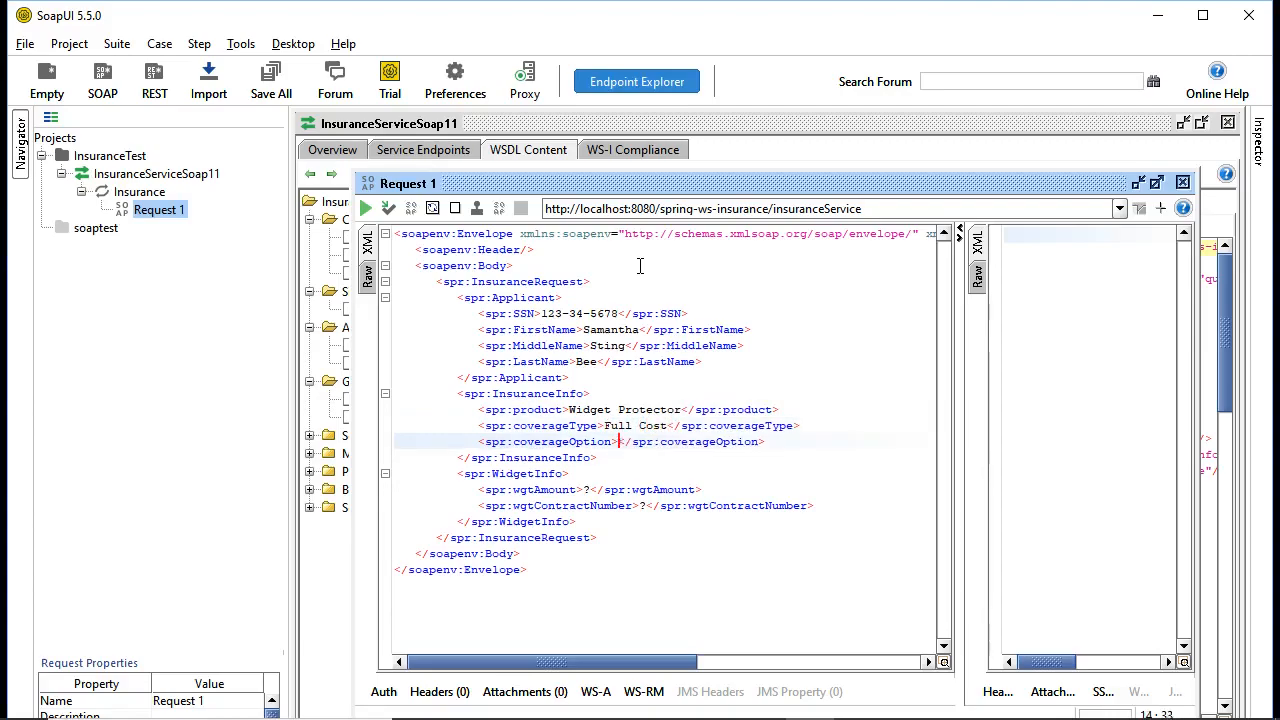
{"action": "type", "text": "Gold Life"}
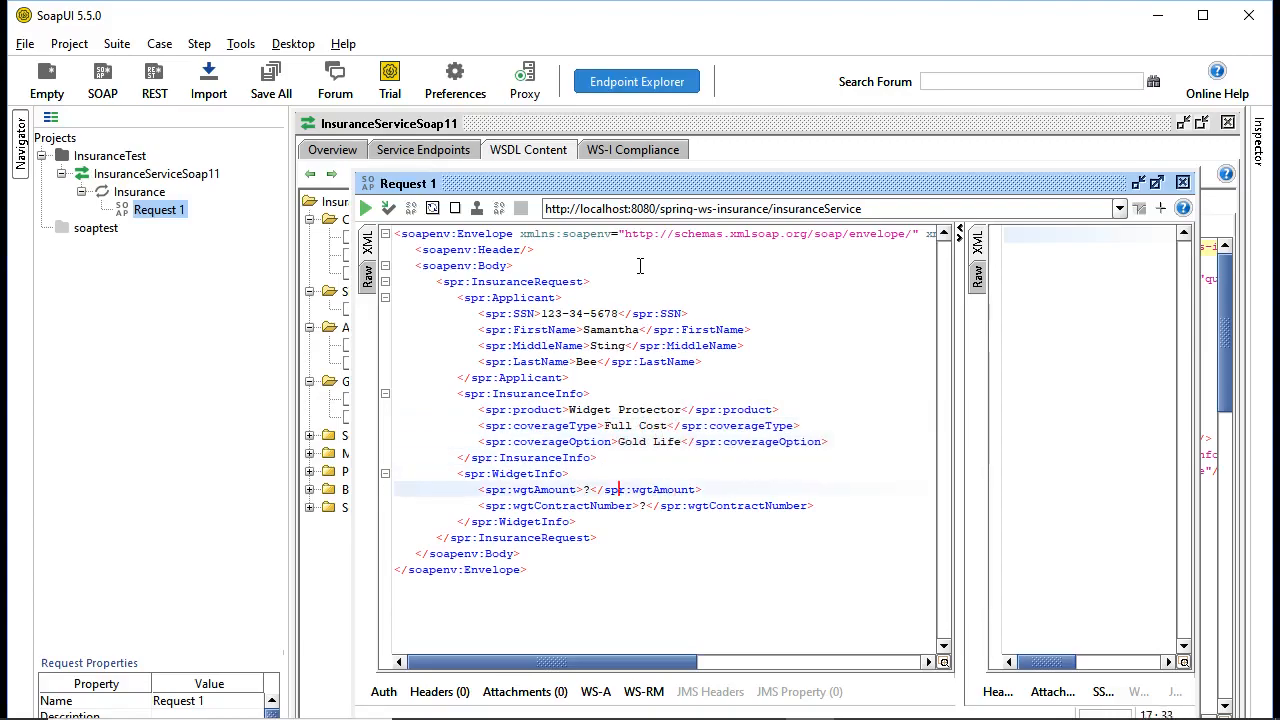
{"action": "type", "text": "560.00"}
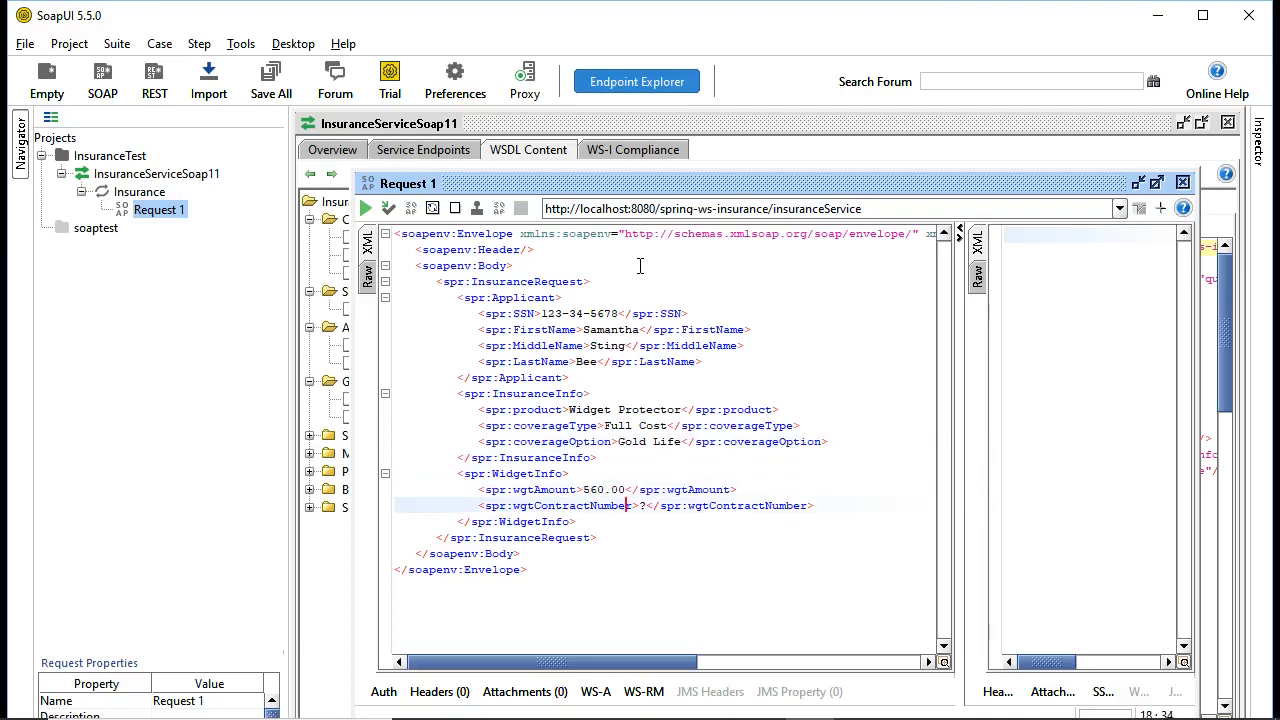
{"action": "type", "text": "1234"}
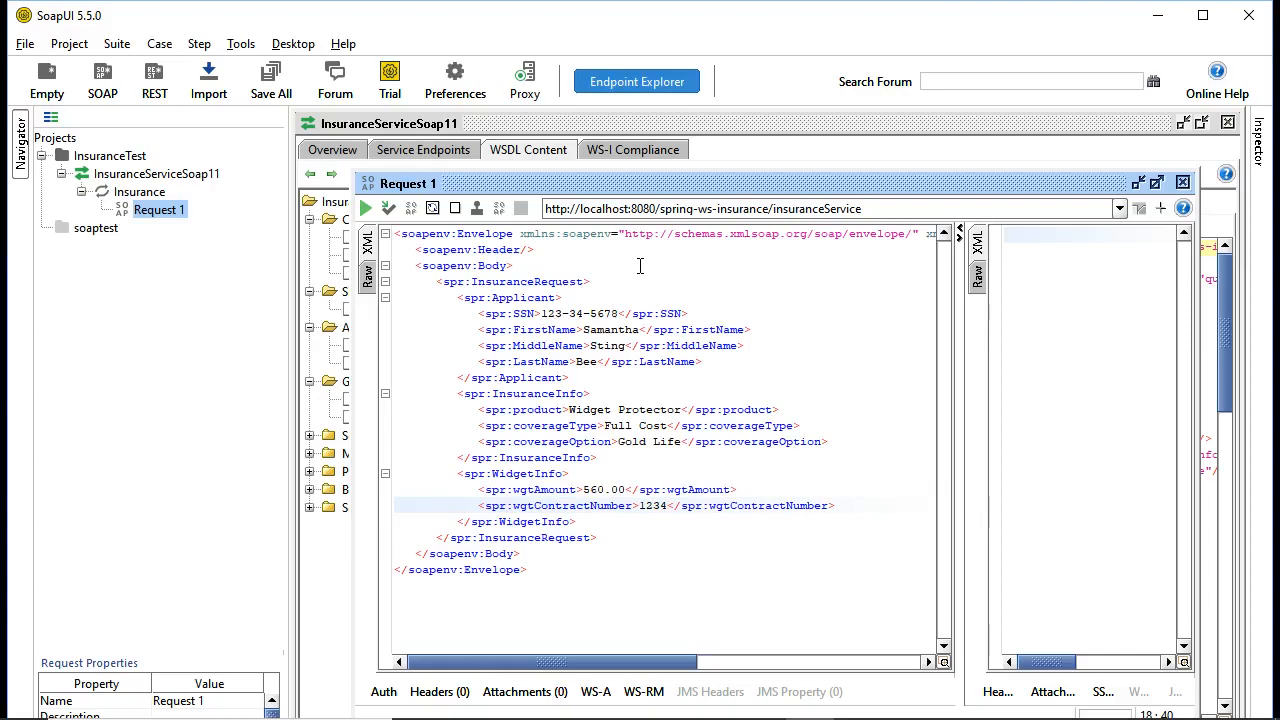
- Submit Request 1 to the localhost insurance service, getting an empty response
{"action": "left_click", "coordinate": [365, 208]}
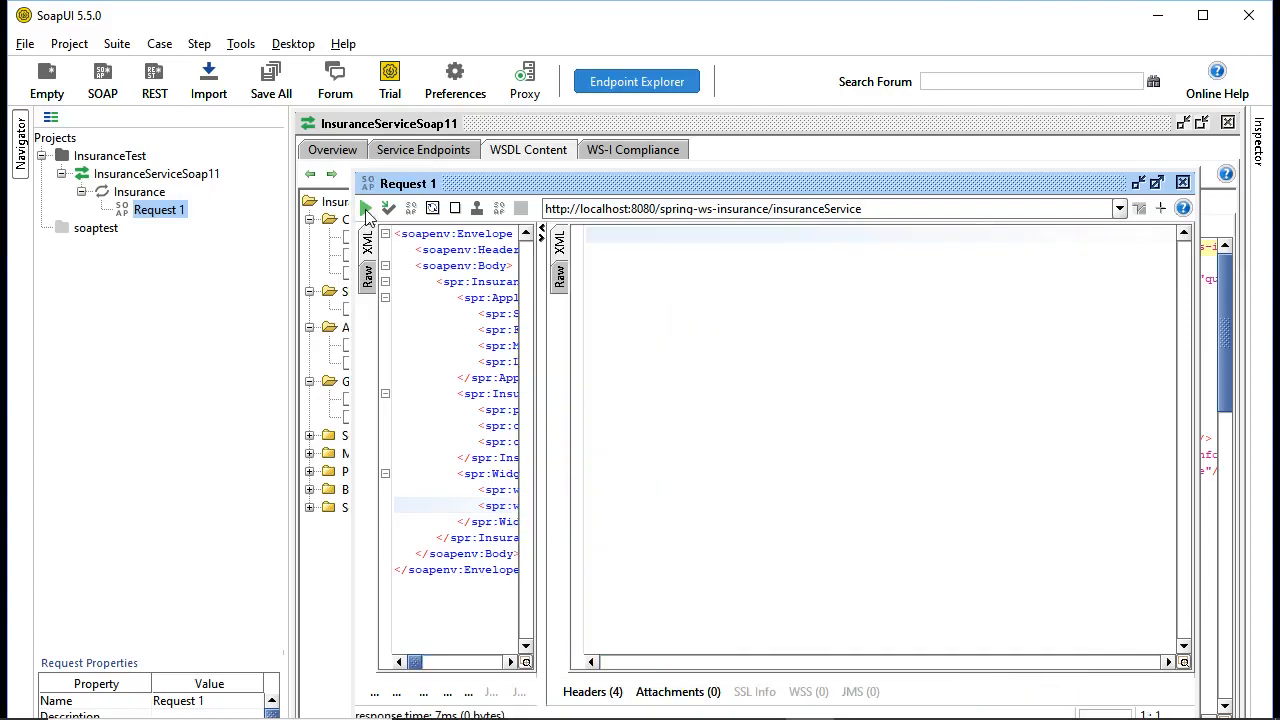
{"action": "mouse_move", "coordinate": [1020, 339]}
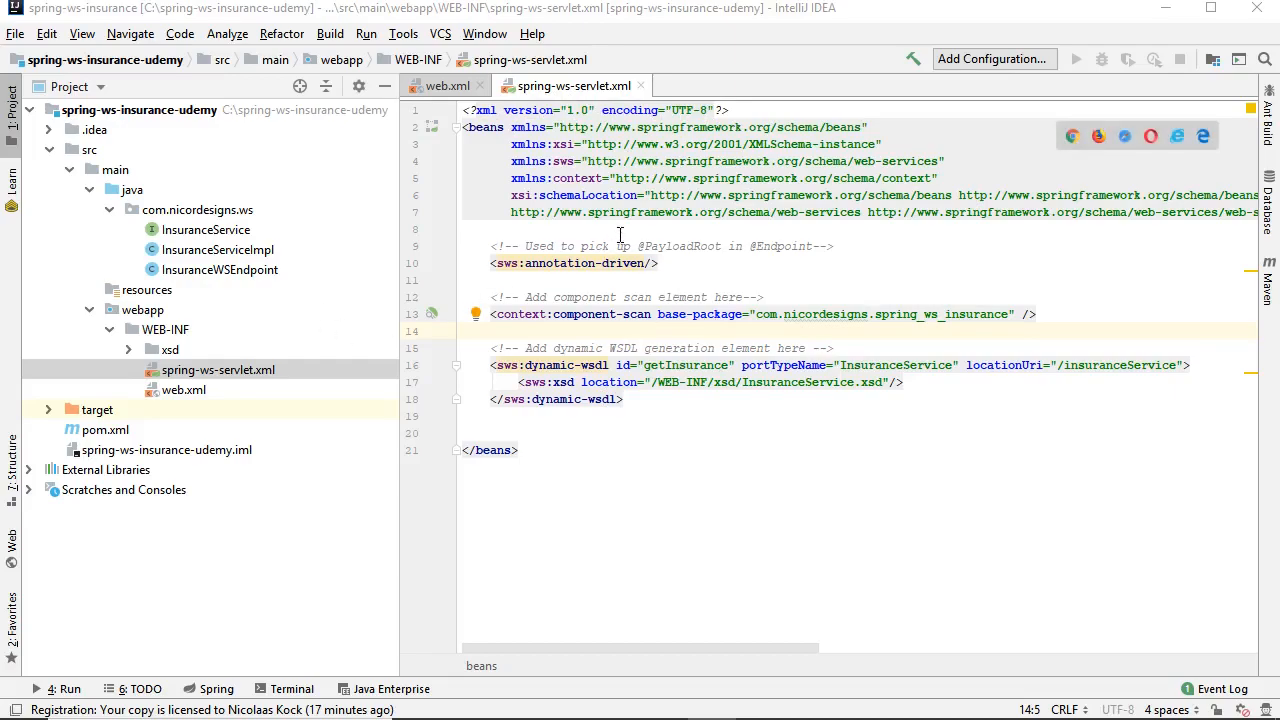
{"action": "mouse_move", "coordinate": [240, 232]}
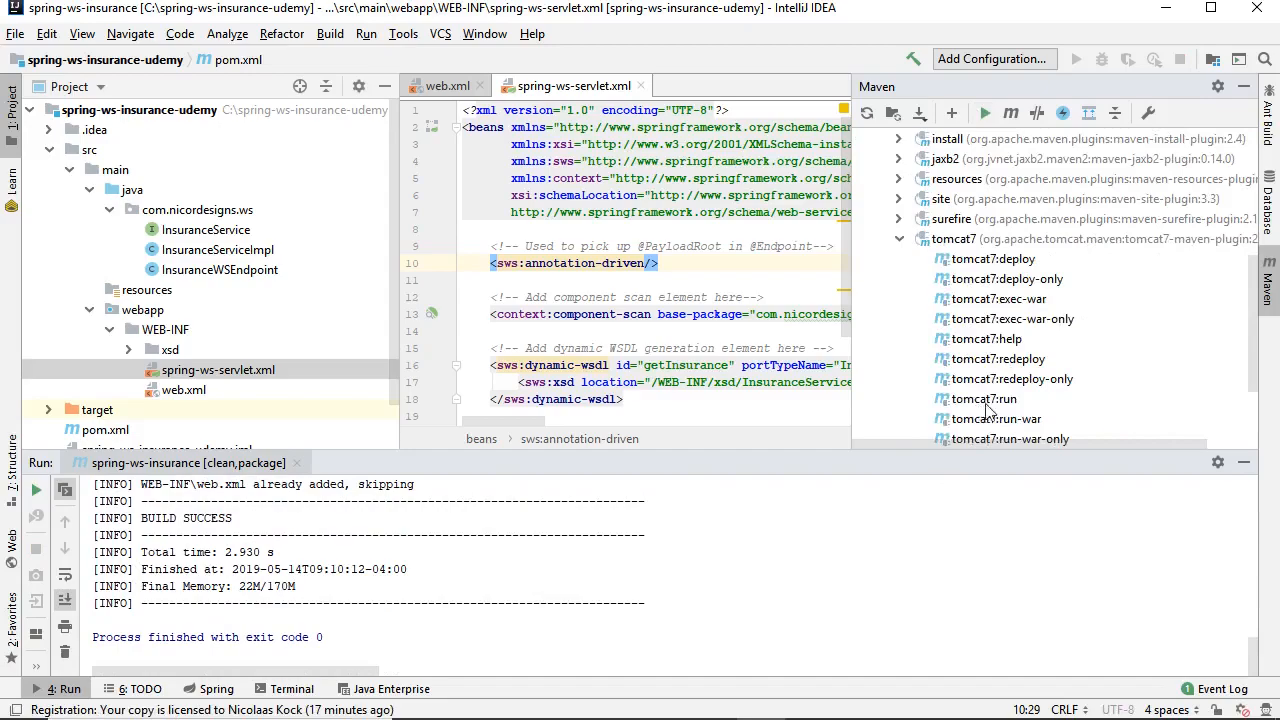
- Run the tomcat7:run Maven goal to start the insurance web service
{"action": "double_click", "coordinate": [984, 398]}
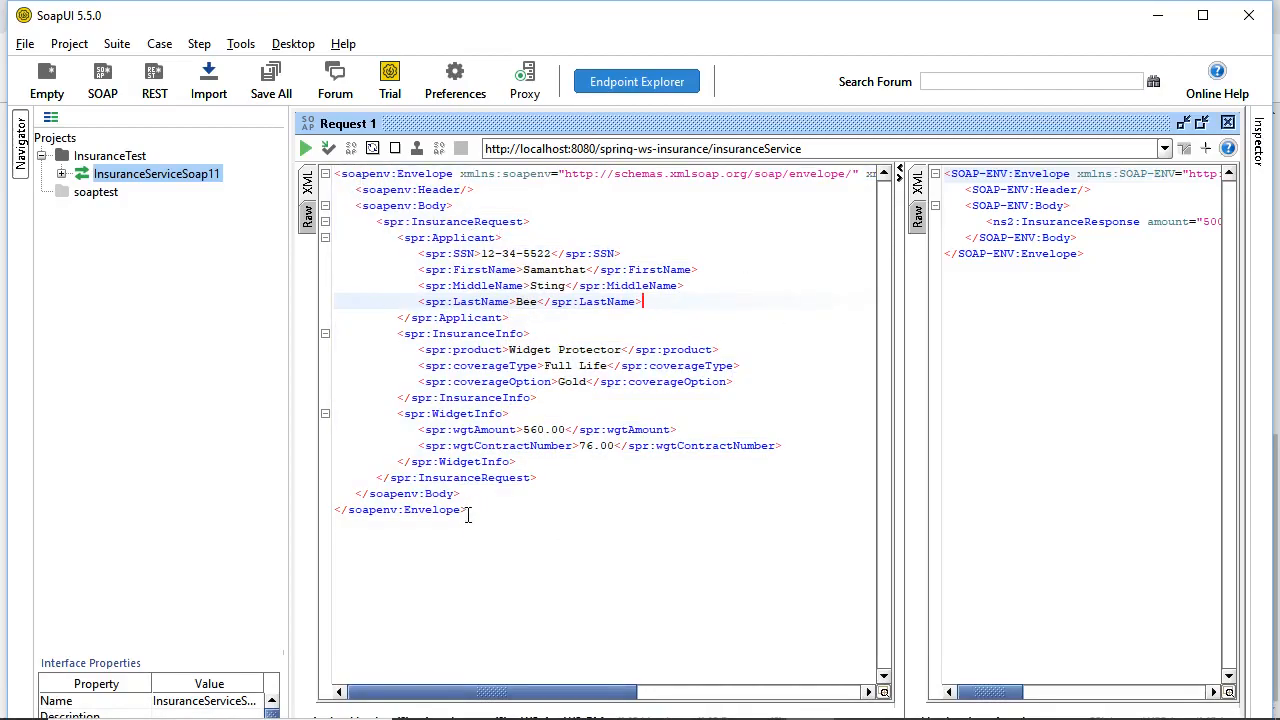
{"action": "mouse_move", "coordinate": [305, 148]}
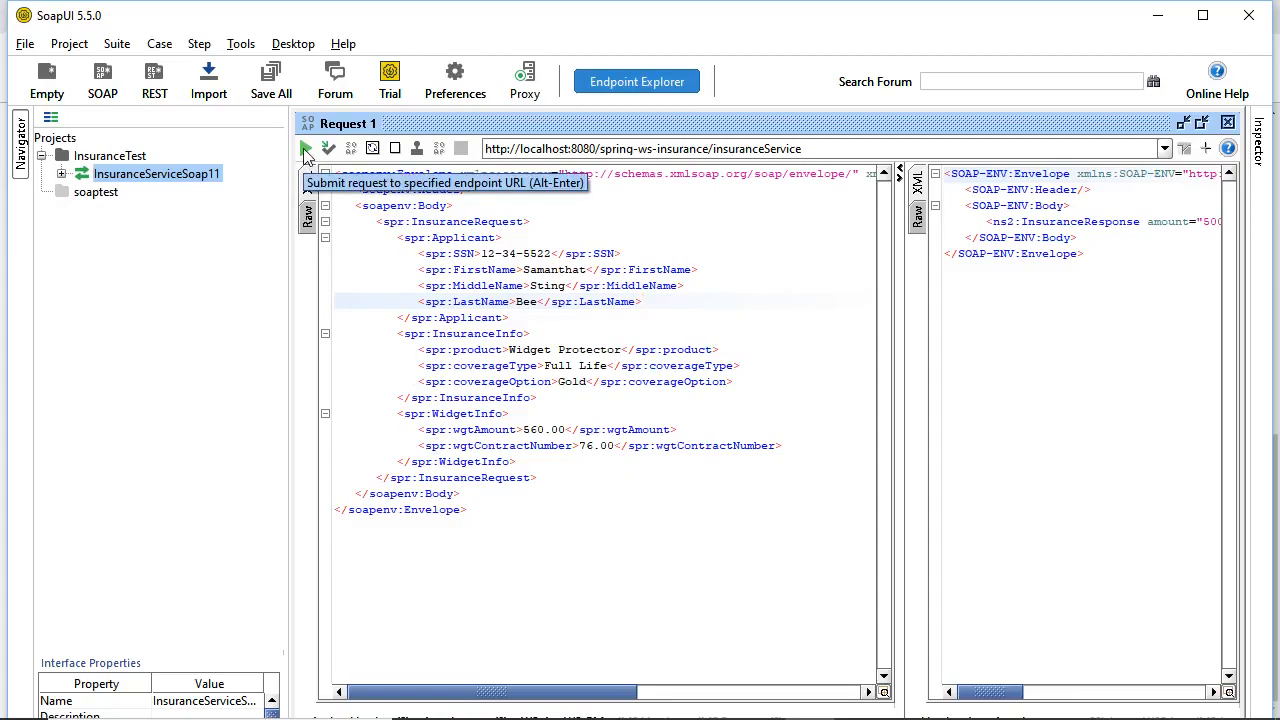
- Resubmit Request 1 and receive the InsuranceResponse envelope from the running service
{"action": "left_click", "coordinate": [305, 148]}
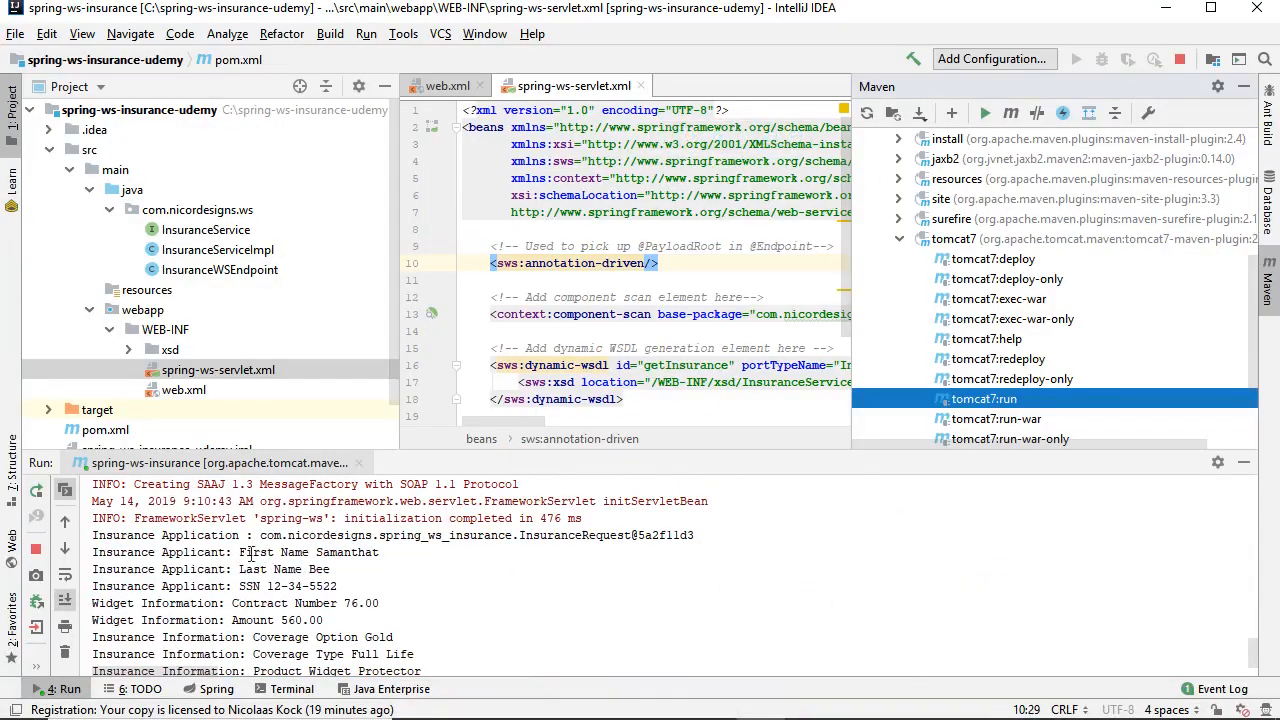
- Scroll IntelliJ's Tomcat run console to the logged applicant, widget and coverage values
{"action": "scroll", "scroll_direction": "down", "scroll_amount": 3}
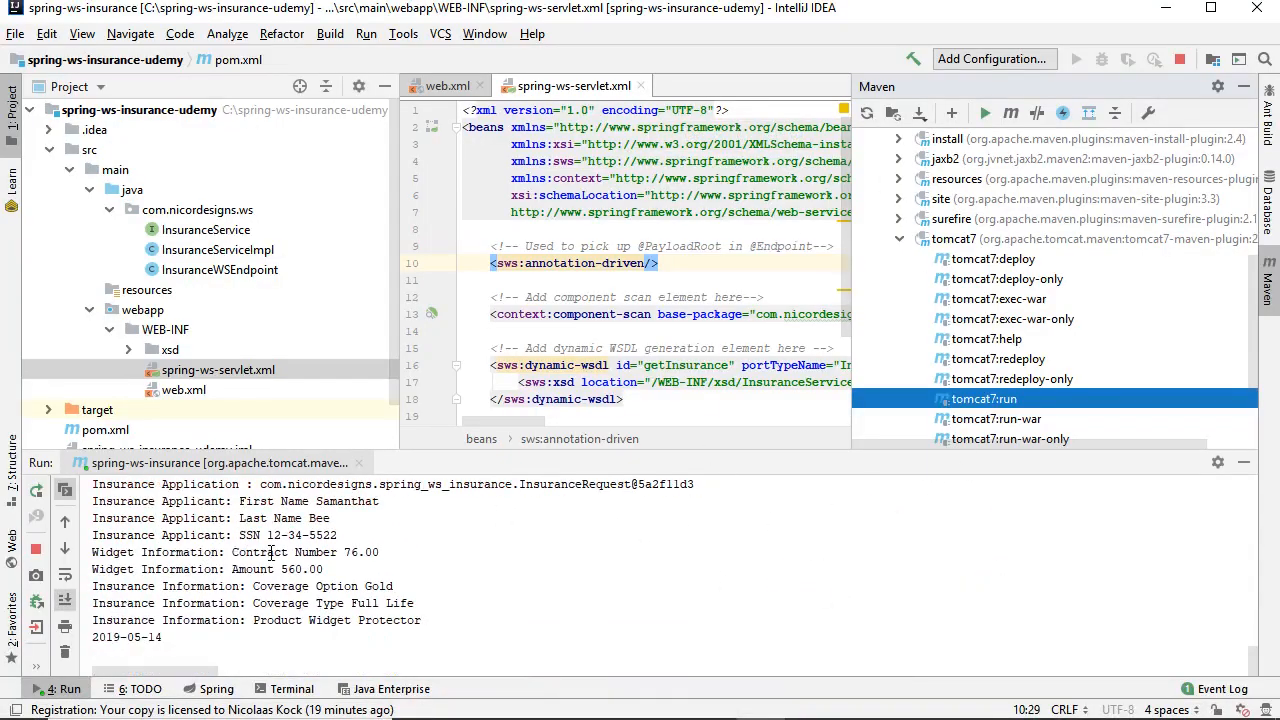